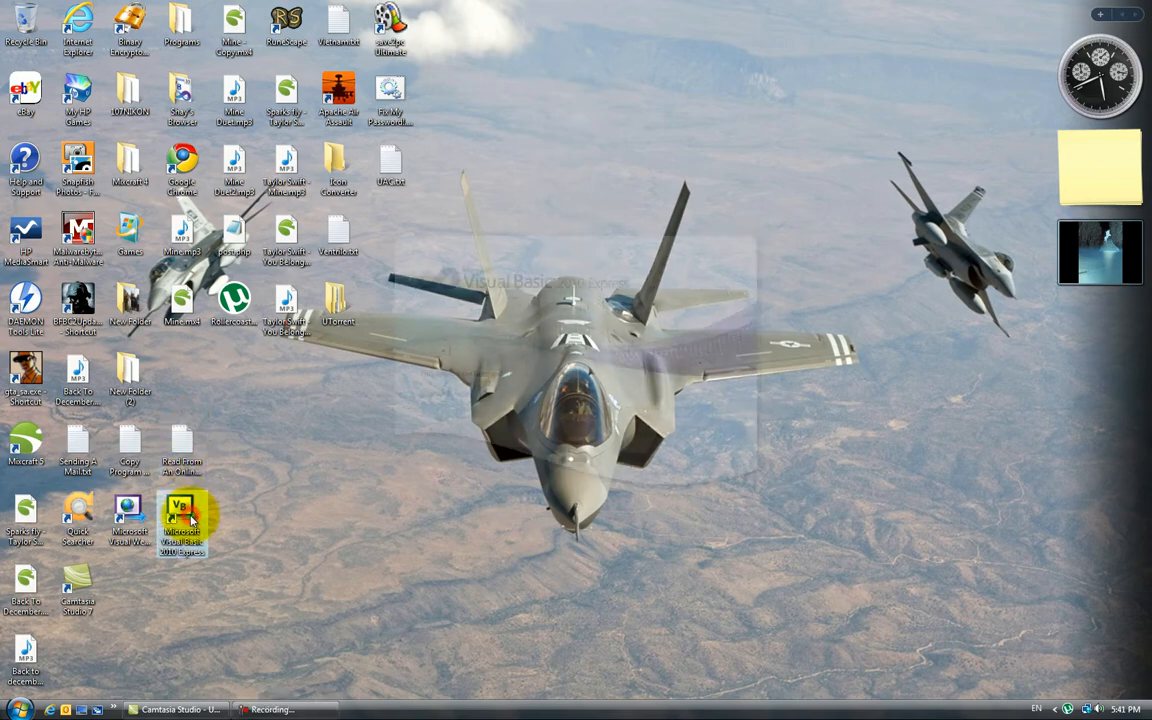
Step: Launch Visual Basic 2010 Express and create a new Windows Forms Application project
{"action": "double_click", "coordinate": [182, 524]}
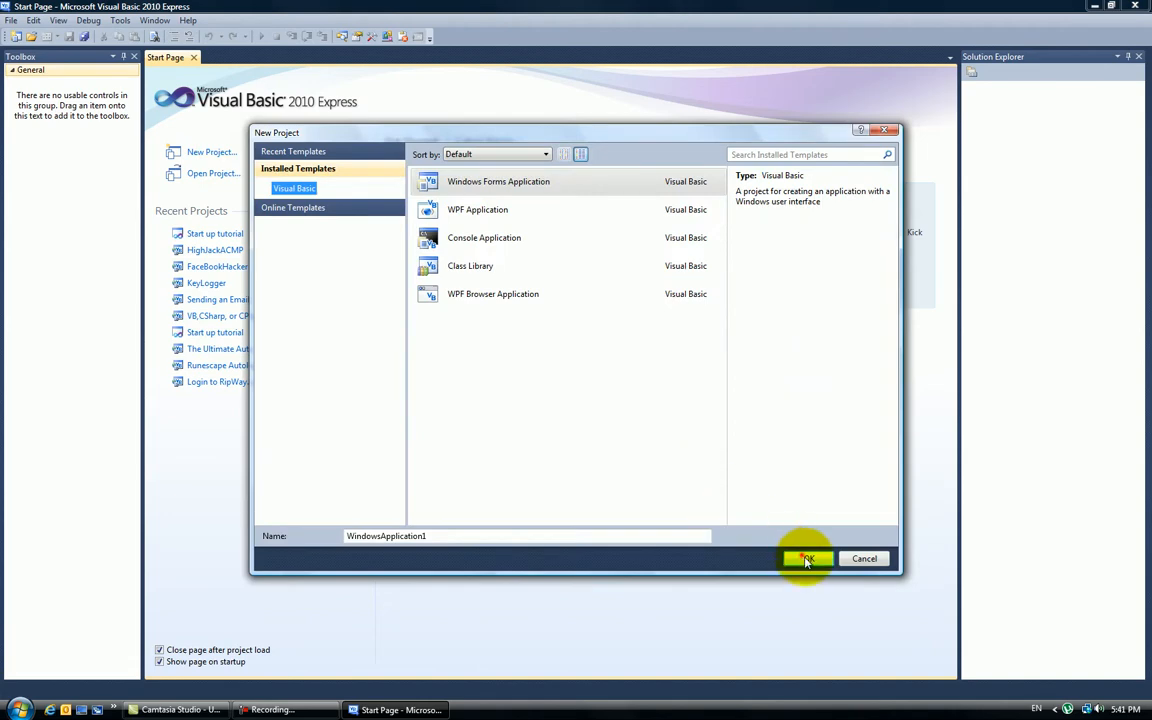
{"action": "left_click", "coordinate": [808, 558]}
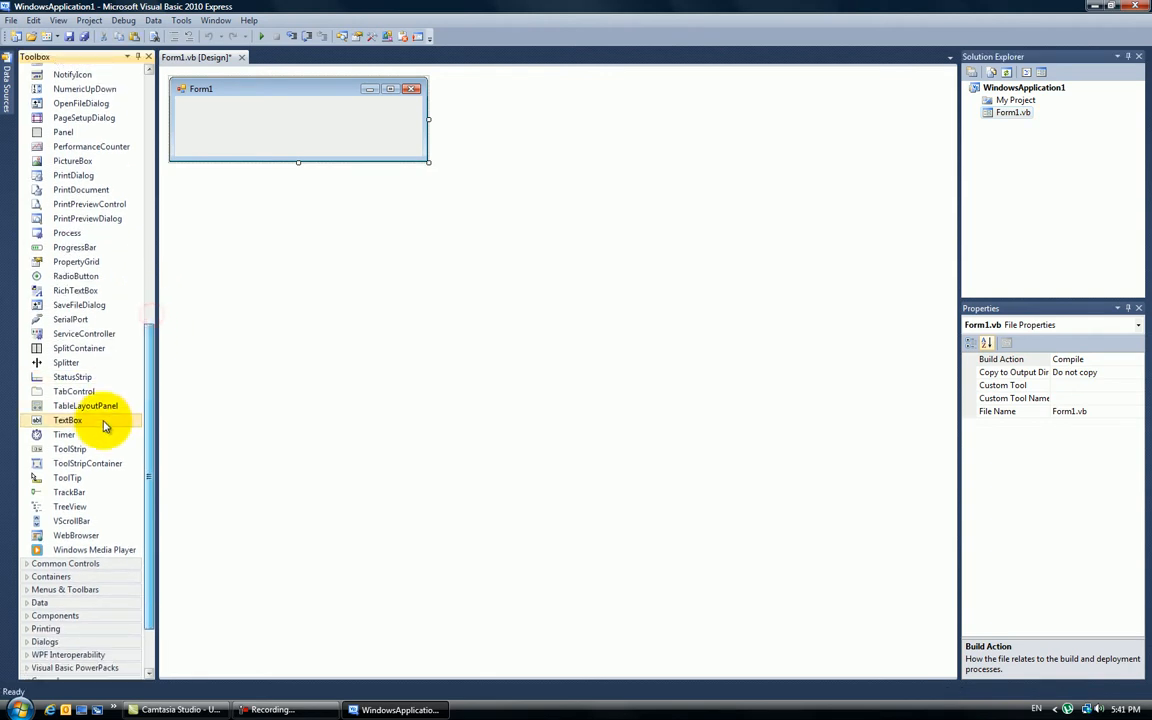
Step: Place a text box across Form1 and add a radio button captioned 'Web'
{"action": "left_click_drag", "start_coordinate": [68, 420], "coordinate": [224, 114]}
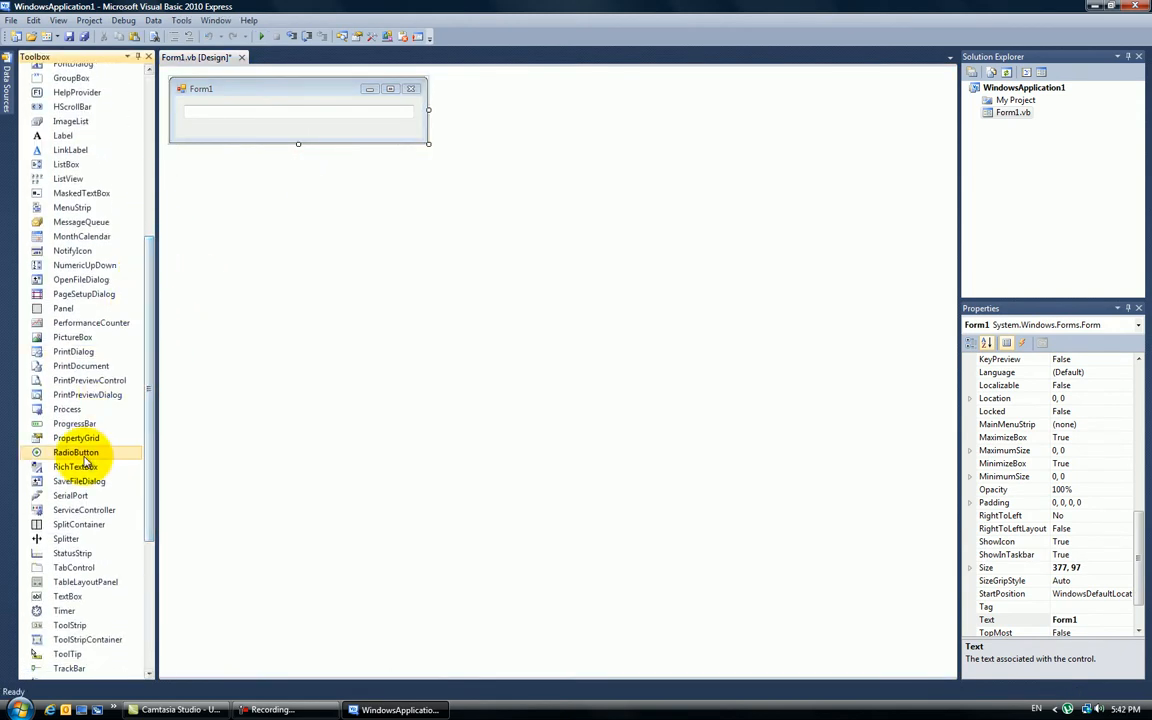
{"action": "double_click", "coordinate": [76, 452]}
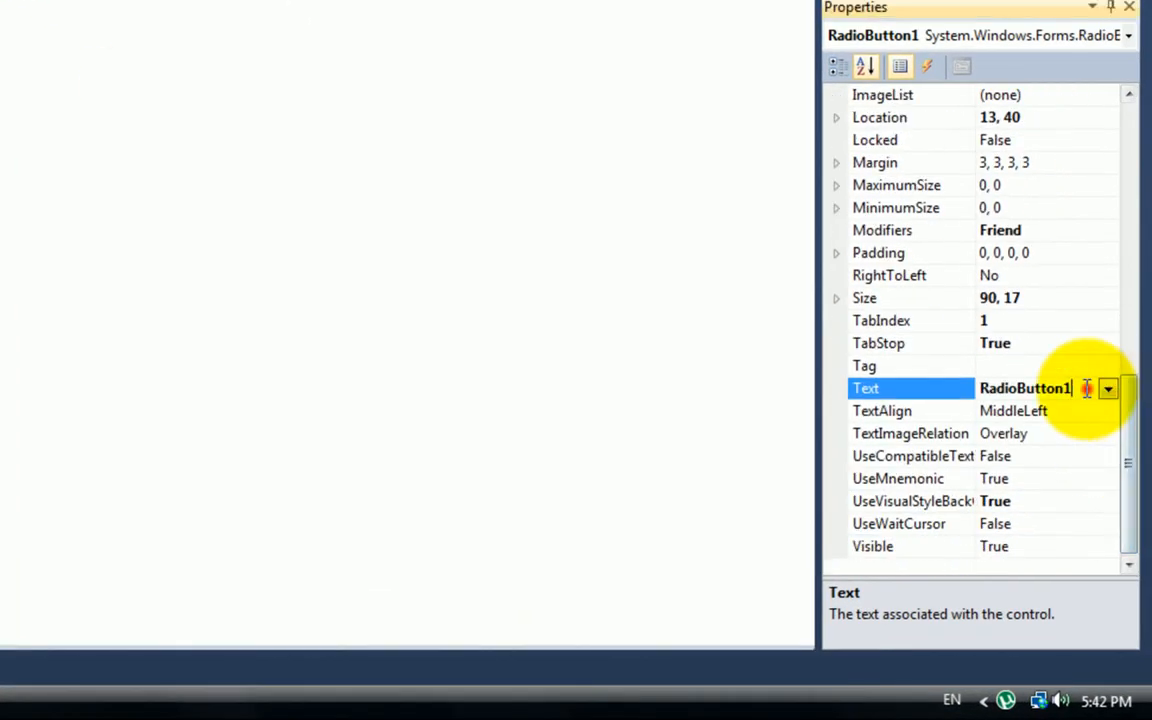
{"action": "triple_click", "coordinate": [1024, 388]}
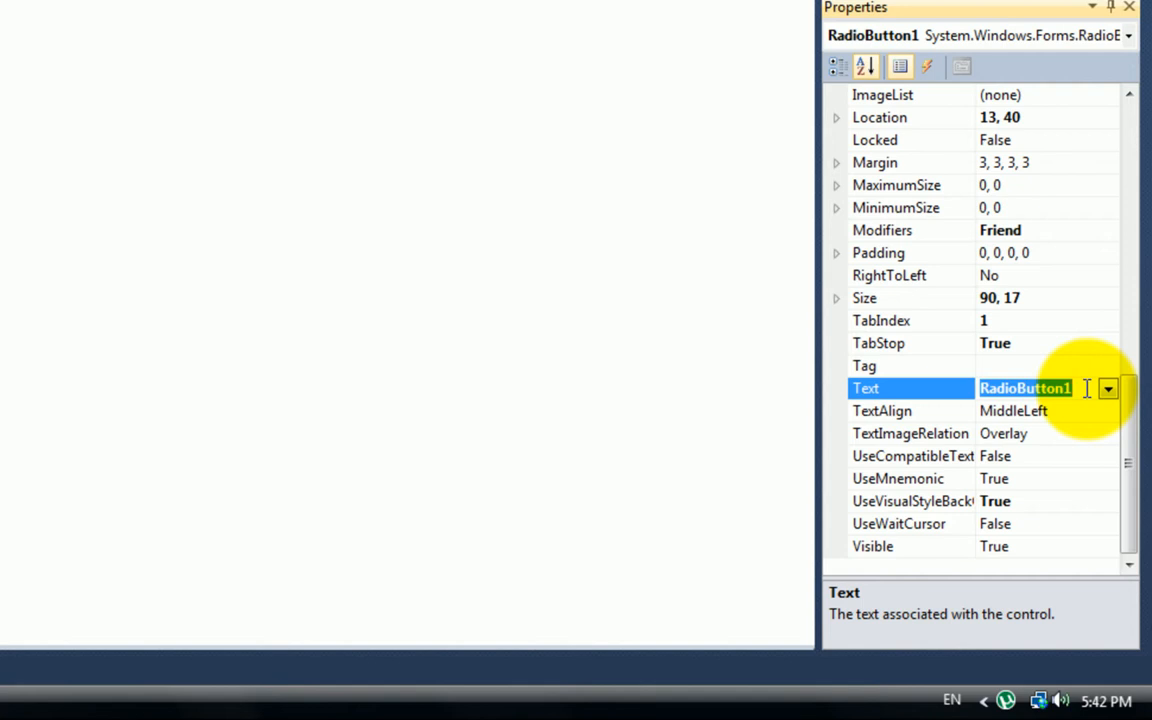
{"action": "type", "text": "Web"}
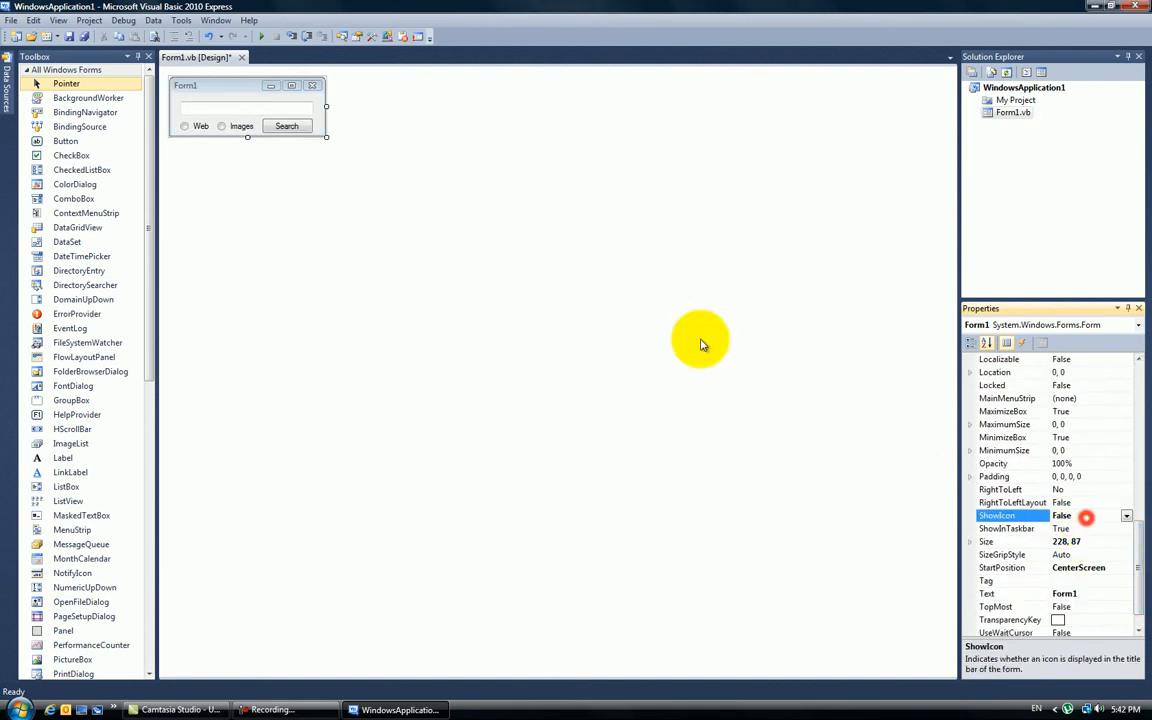
Step: Add the Images radio button and a Search button to Form1
{"action": "left_click", "coordinate": [288, 126]}
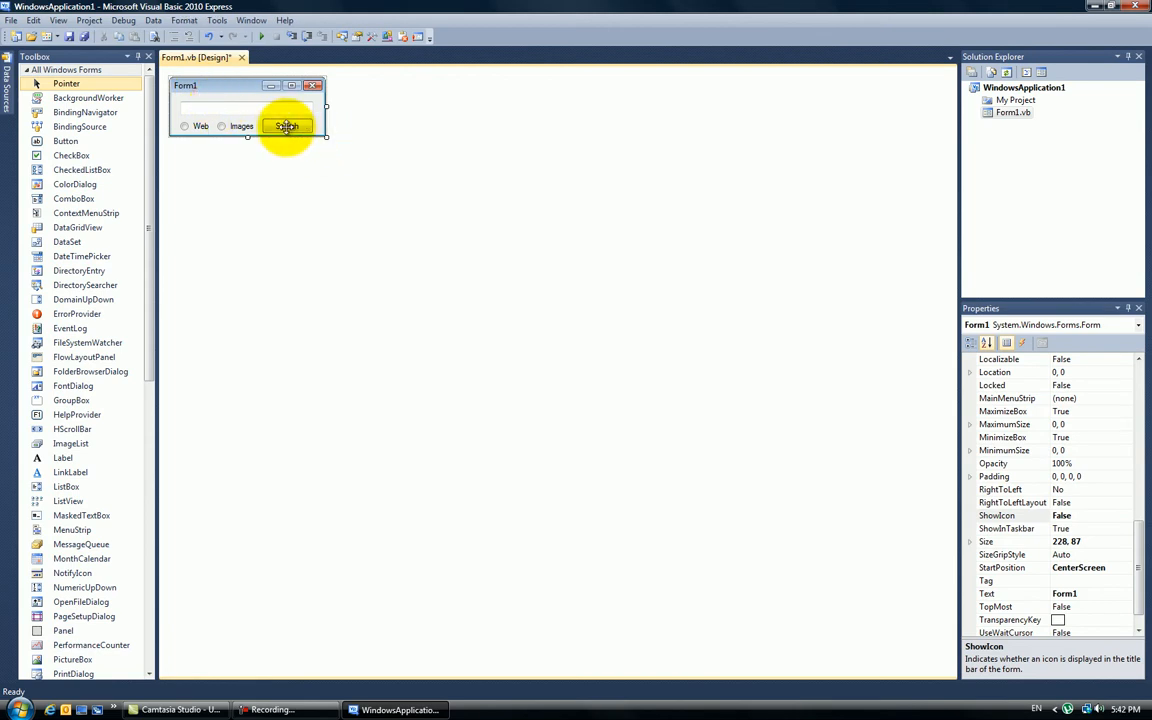
{"action": "left_click", "coordinate": [186, 128]}
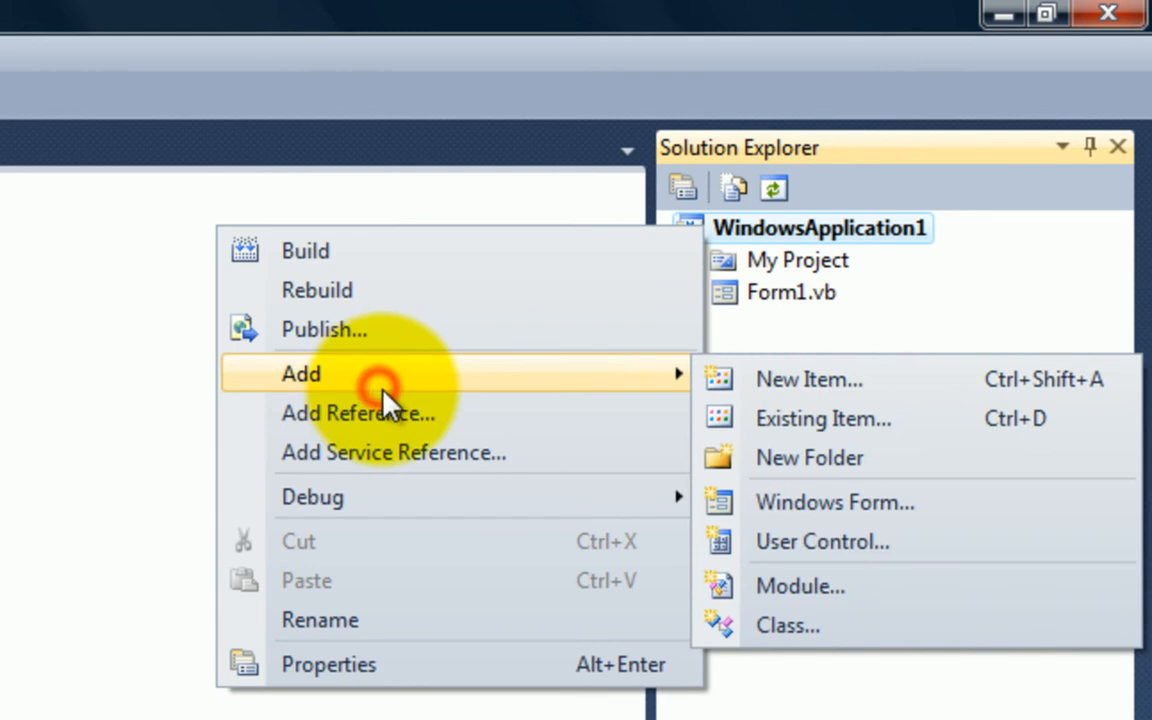
{"action": "mouse_move", "coordinate": [808, 380]}
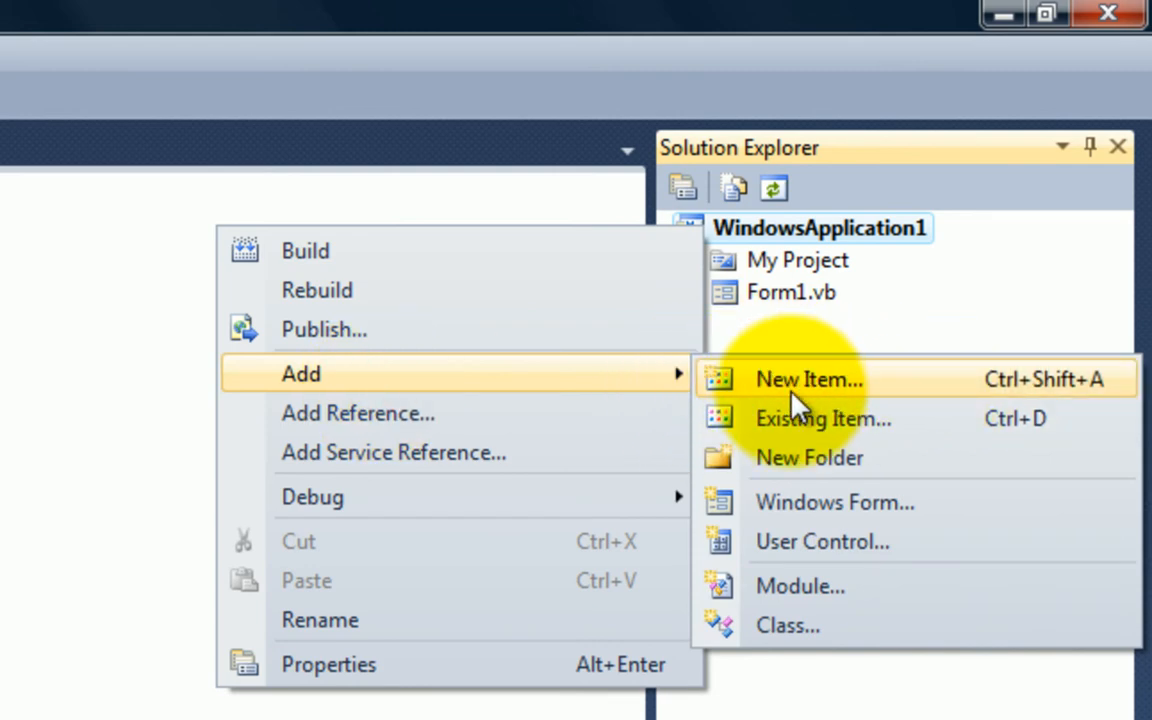
{"action": "mouse_move", "coordinate": [846, 504]}
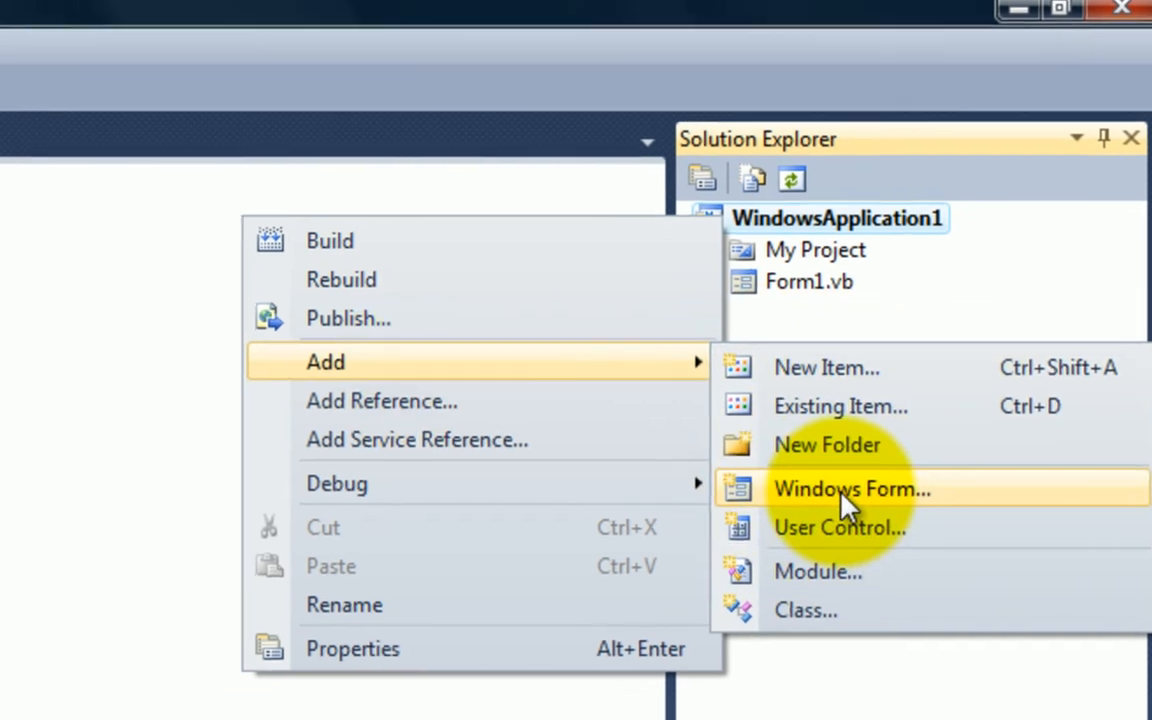
Step: Add a new Windows Form, Form2, to the project and enlarge it substantially
{"action": "left_click", "coordinate": [850, 488]}
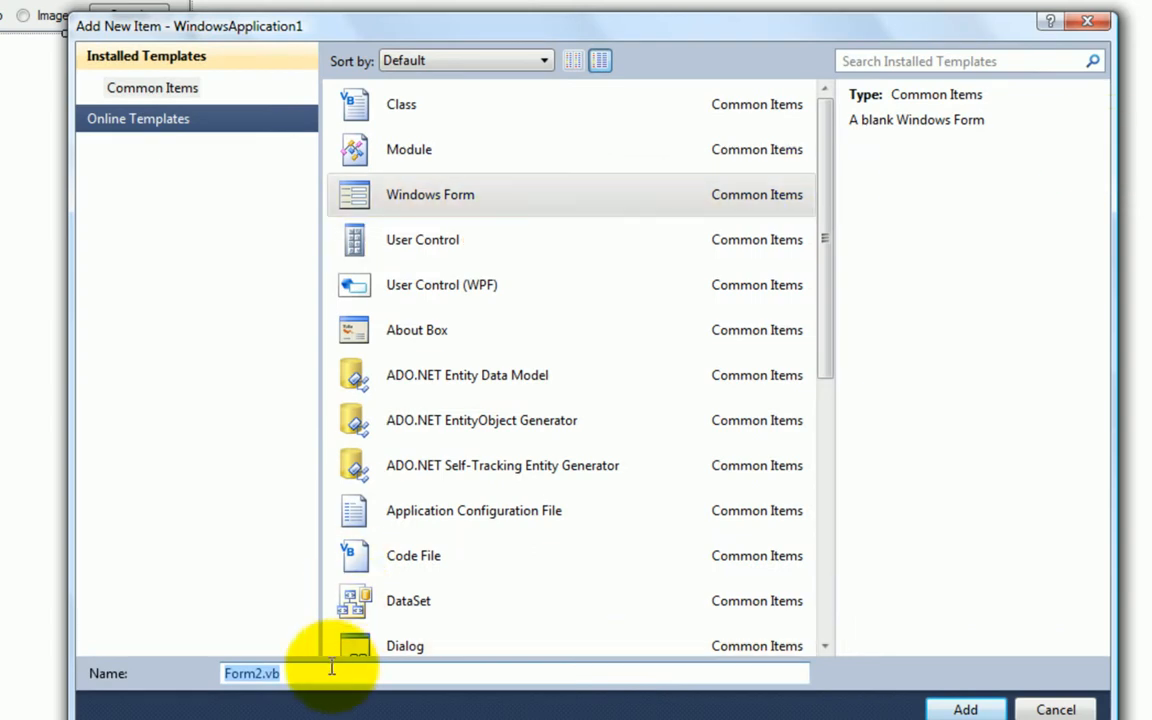
{"action": "left_click", "coordinate": [972, 708]}
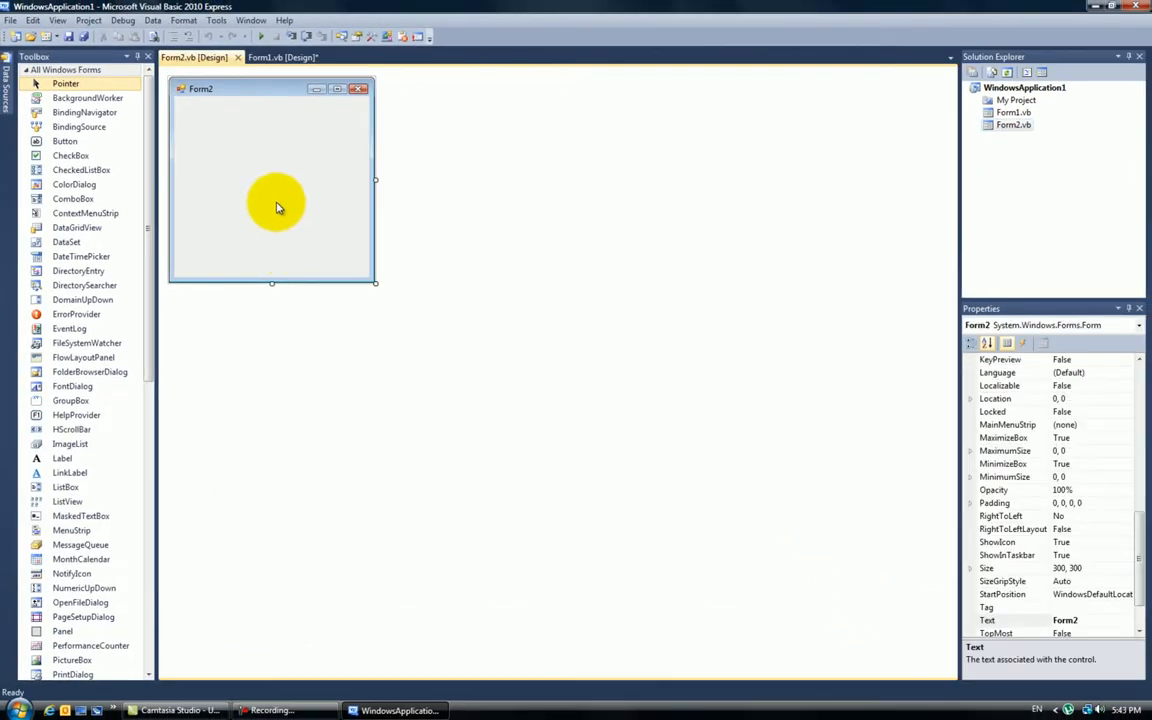
{"action": "left_click_drag", "start_coordinate": [376, 282], "coordinate": [704, 468]}
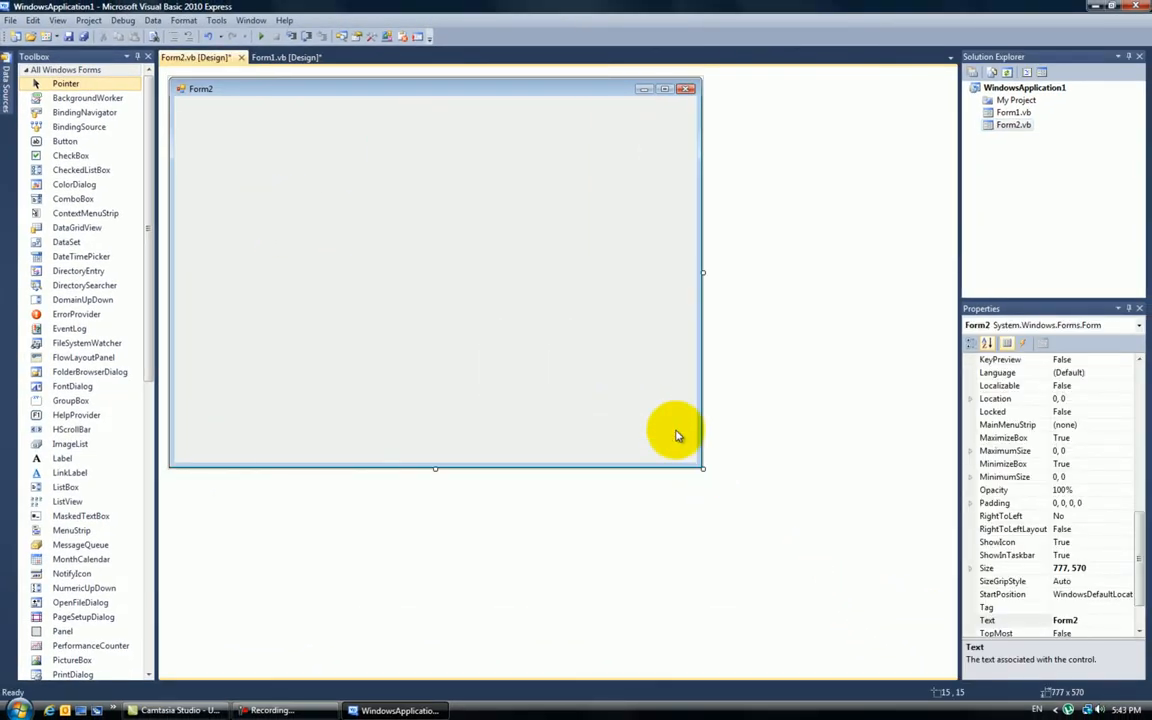
Step: Set Form2 to CenterScreen and add the WebBrowser control via Choose Toolbox Items
{"action": "left_click", "coordinate": [1138, 616]}
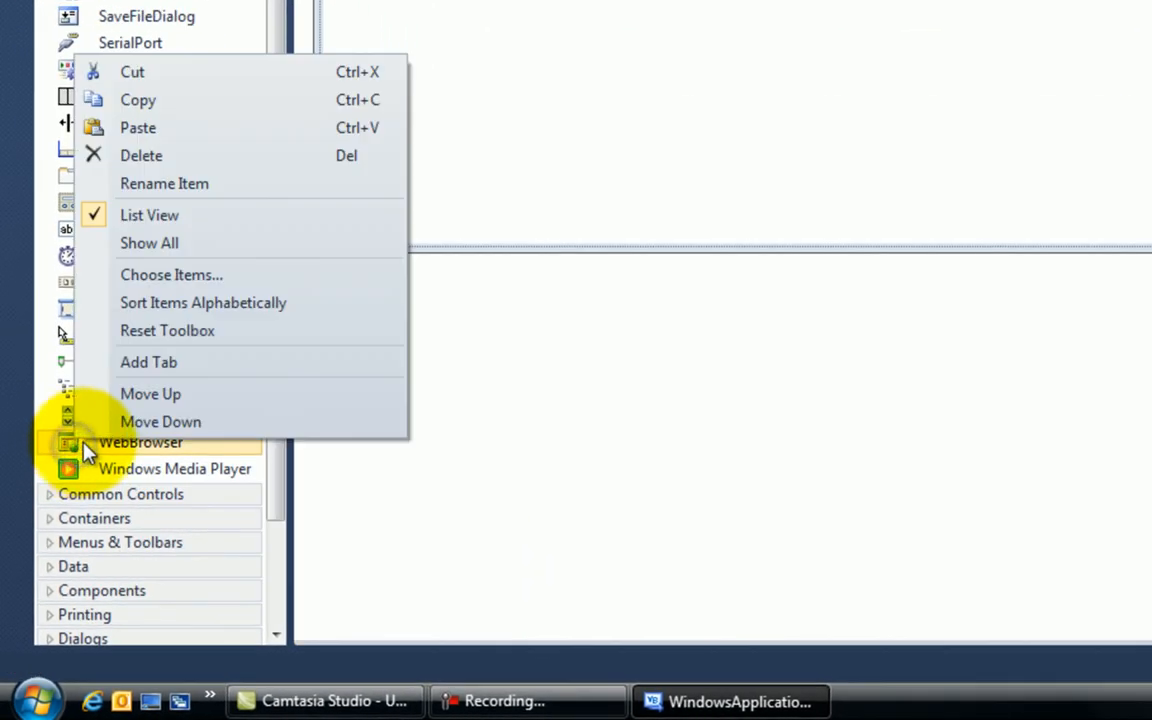
{"action": "mouse_move", "coordinate": [256, 316]}
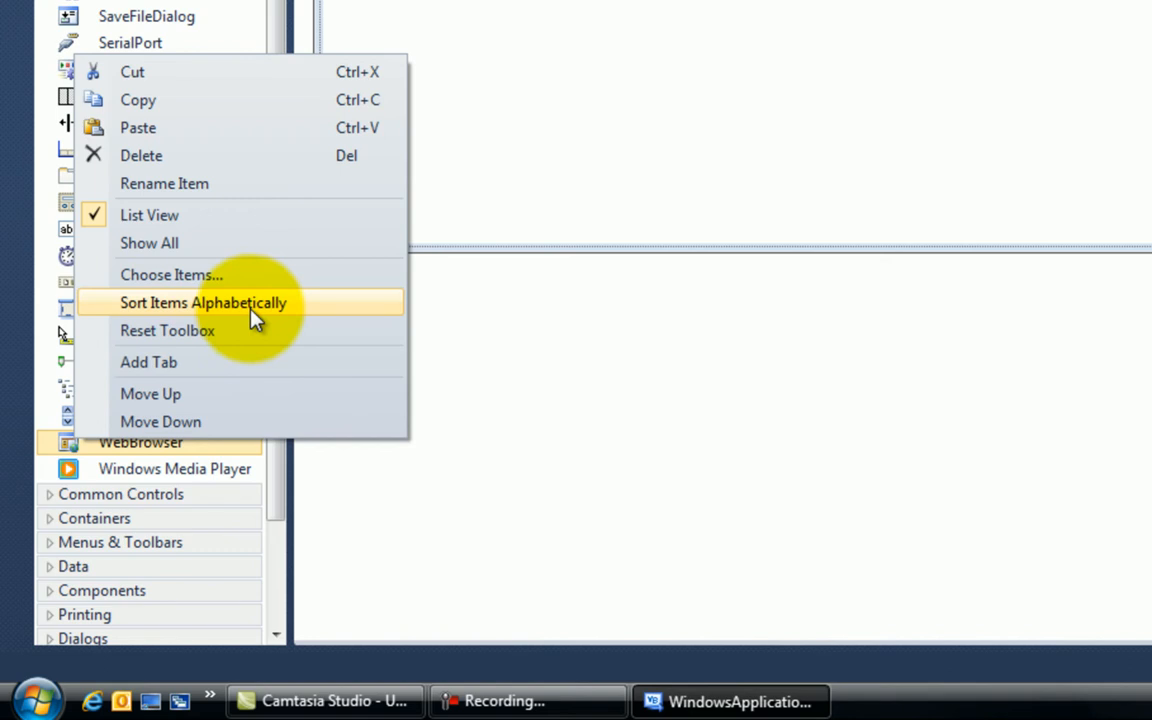
{"action": "left_click", "coordinate": [172, 274]}
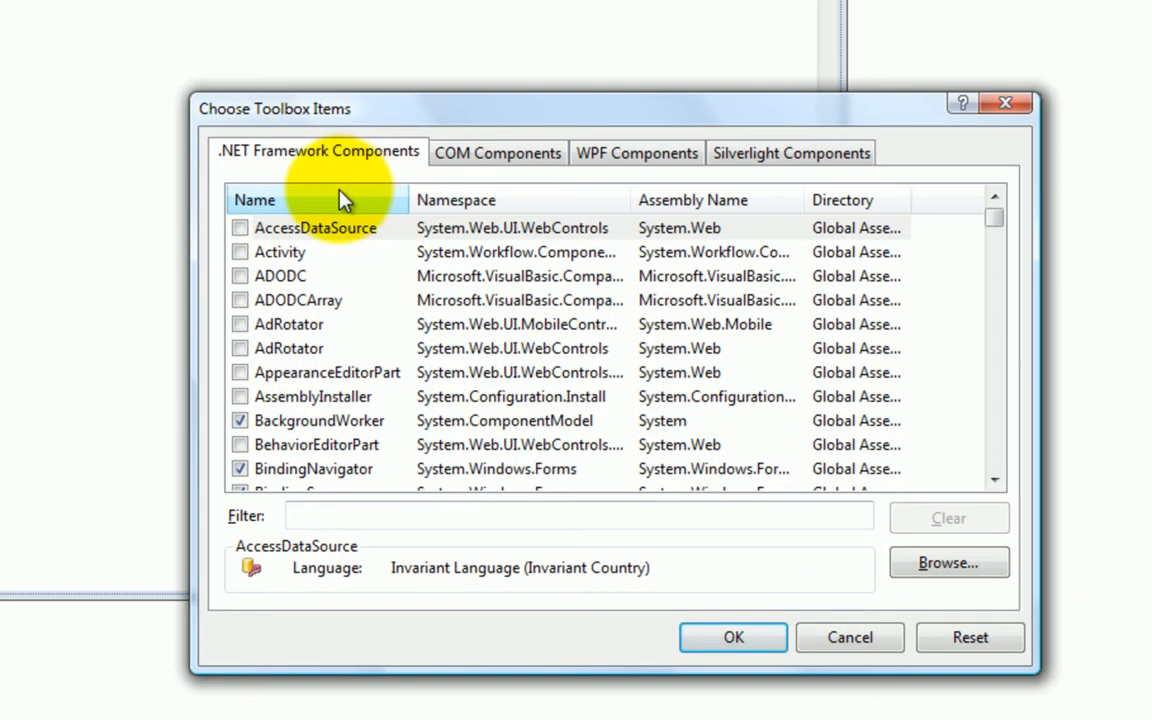
{"action": "left_click", "coordinate": [496, 152]}
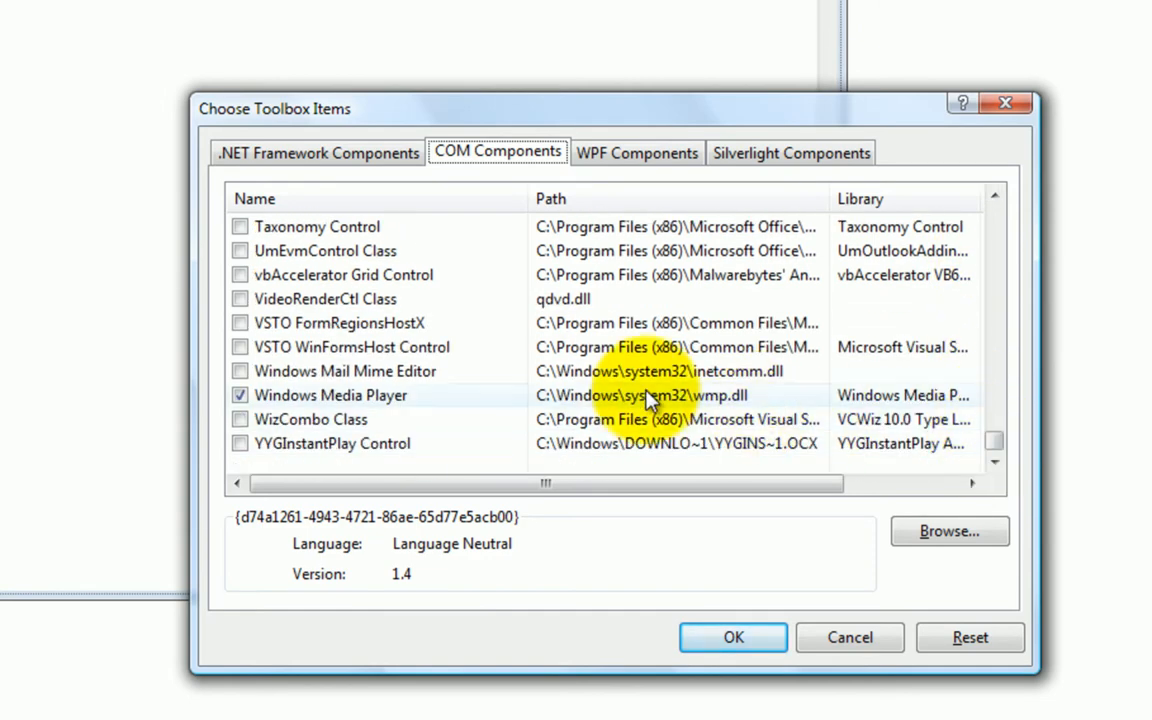
{"action": "left_click", "coordinate": [318, 152]}
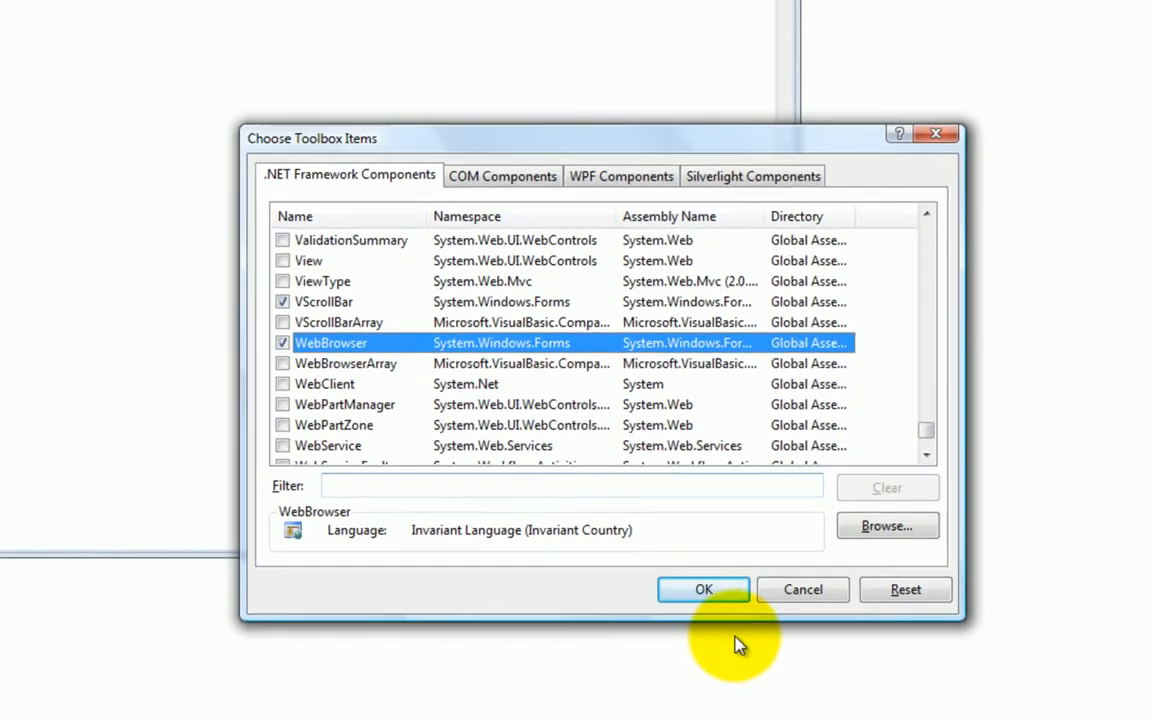
{"action": "left_click", "coordinate": [704, 588]}
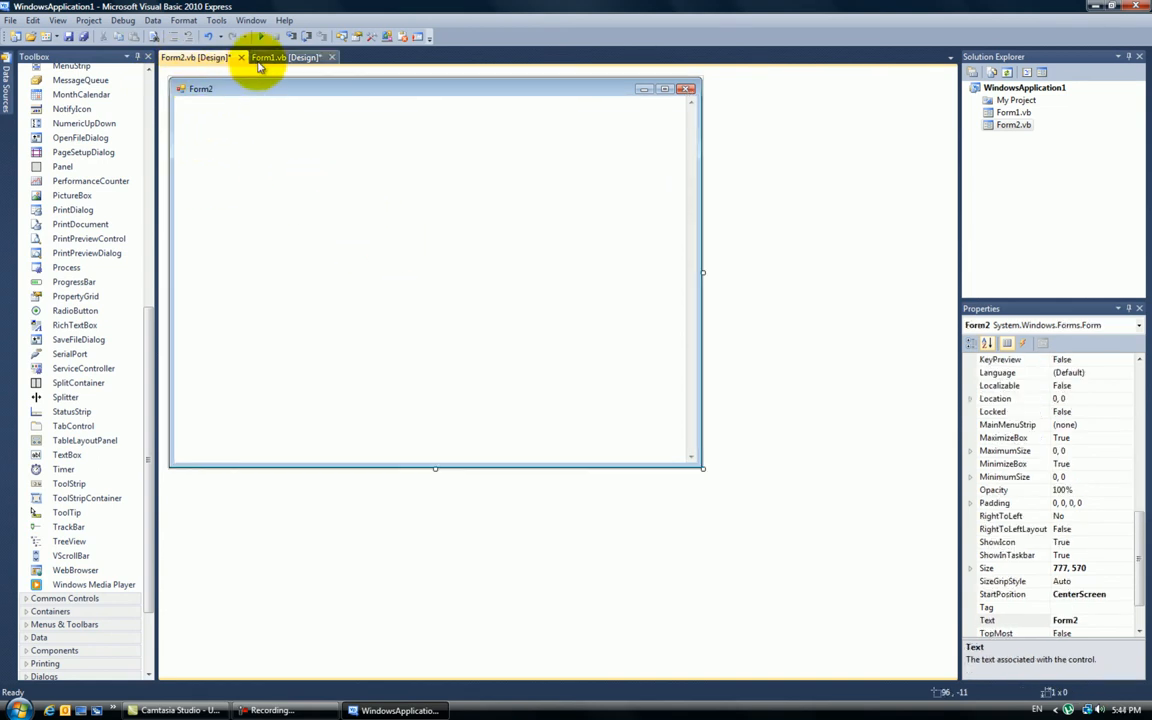
Step: Create an empty Button1_Click handler for Form1's Search button
{"action": "left_click", "coordinate": [300, 56]}
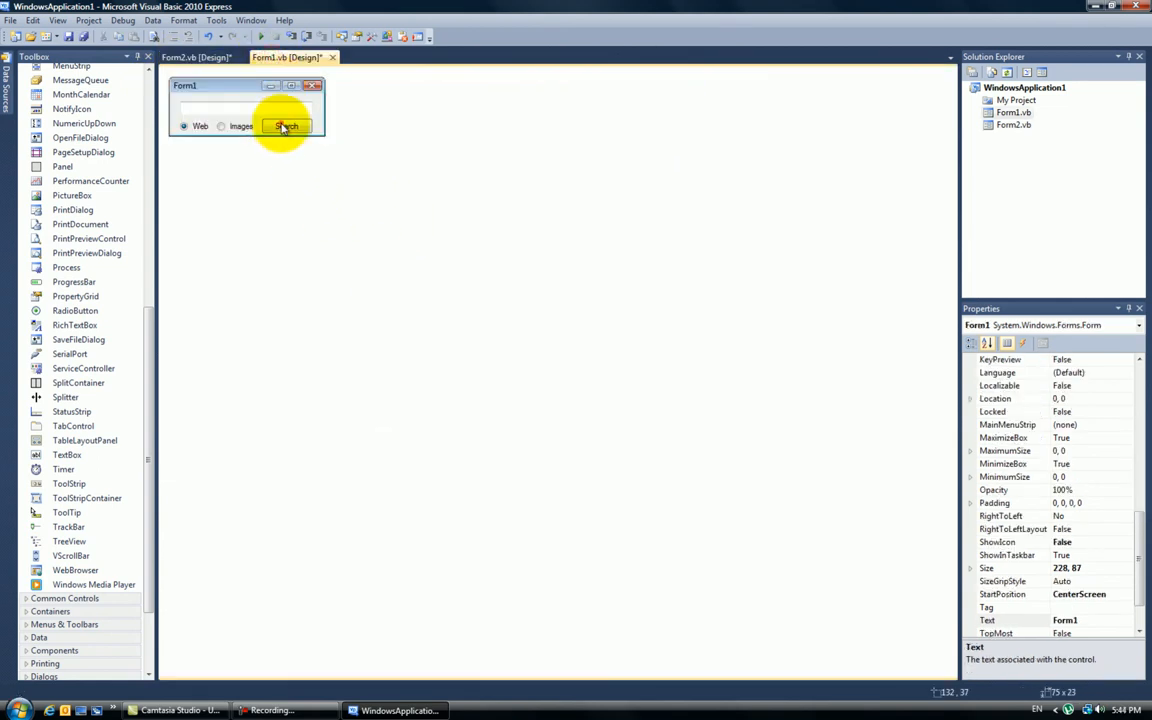
{"action": "double_click", "coordinate": [288, 128]}
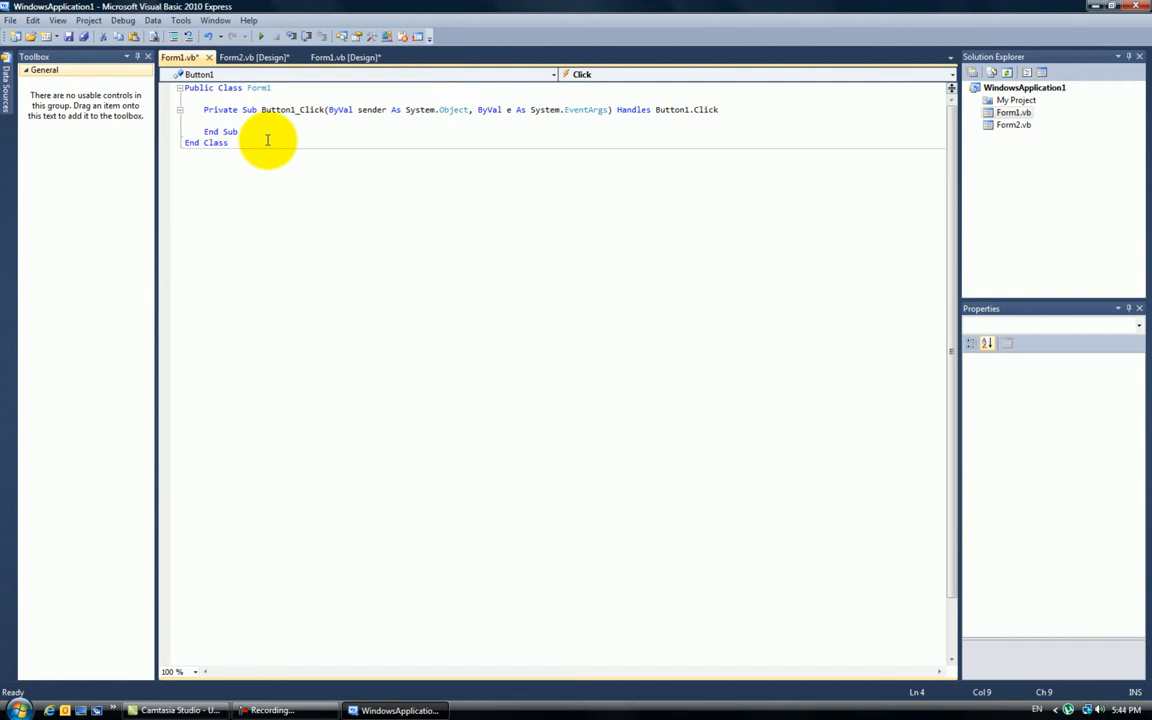
{"action": "left_click", "coordinate": [12, 704]}
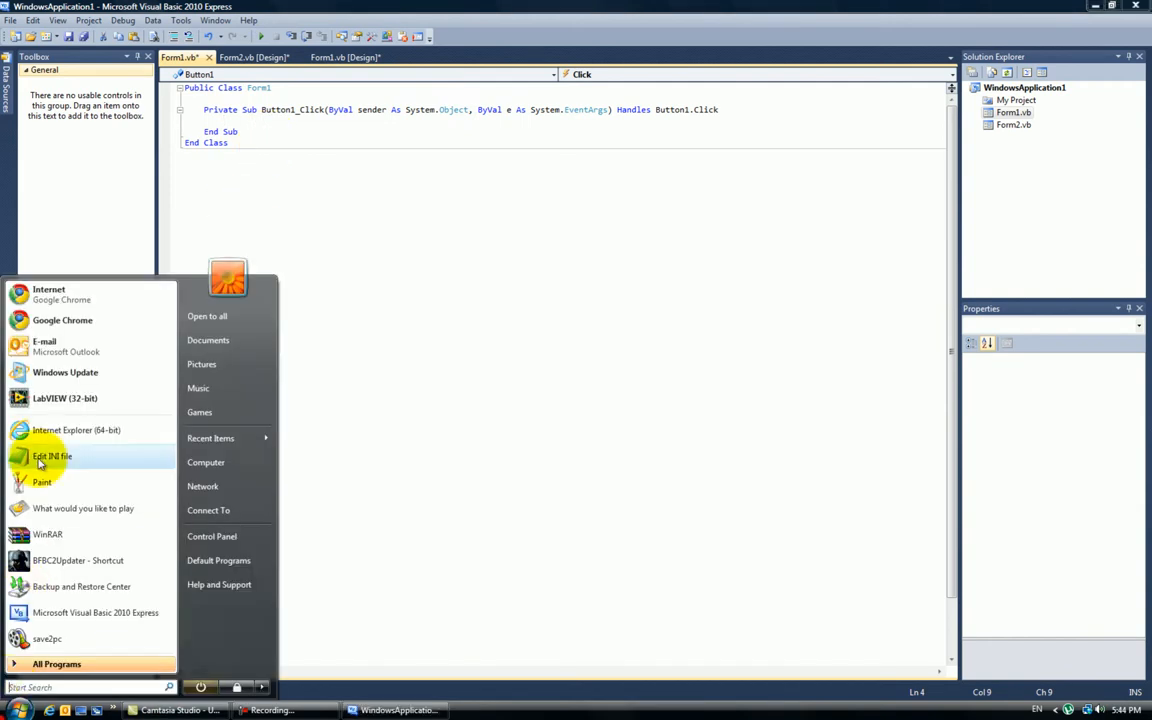
Step: Load Google's home page in a new Chrome tab and start a sample query
{"action": "left_click", "coordinate": [62, 320]}
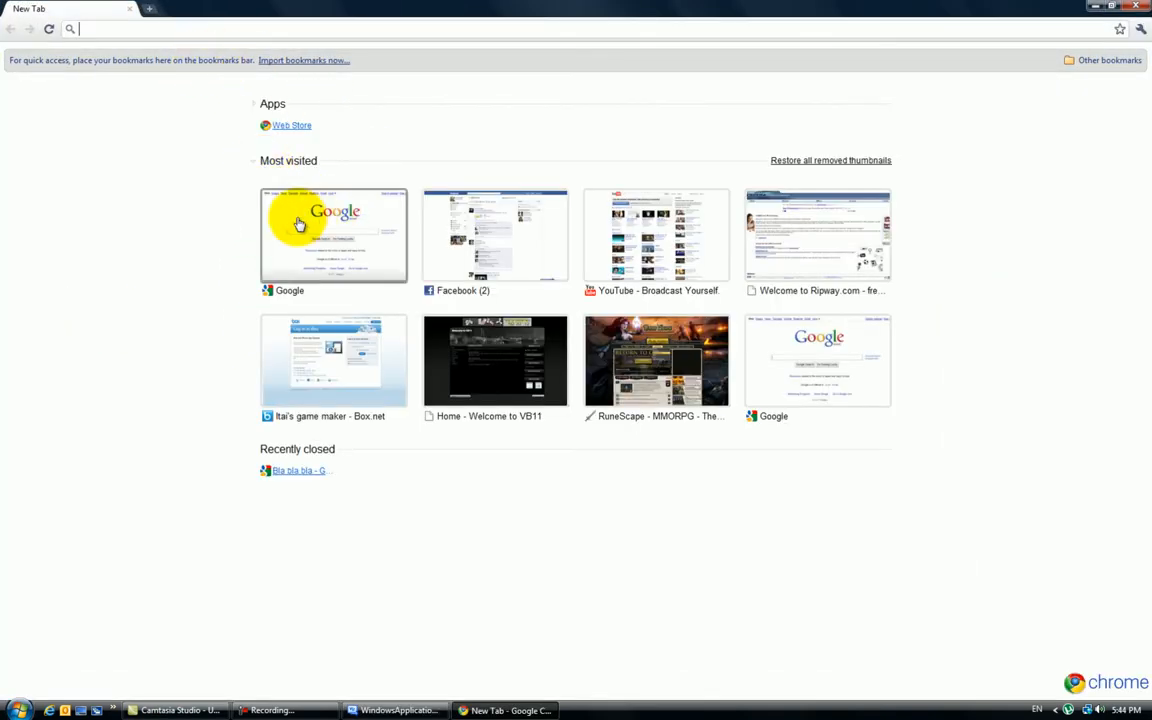
{"action": "left_click", "coordinate": [332, 222]}
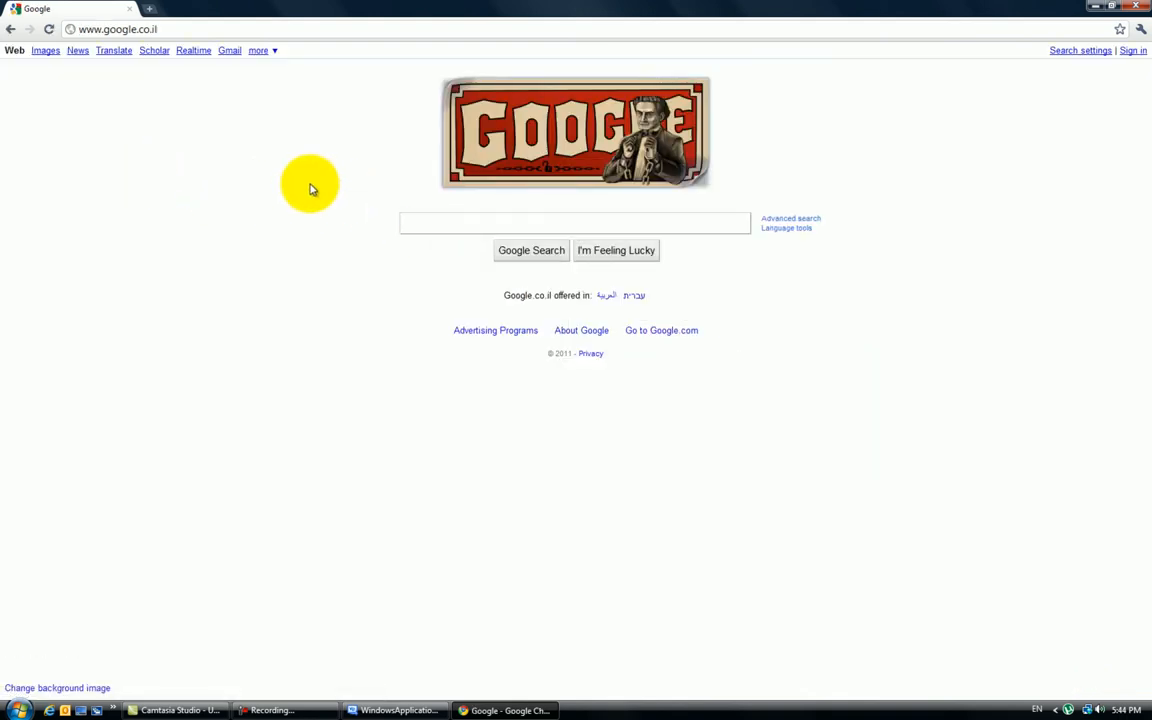
{"action": "type", "text": "bl"}
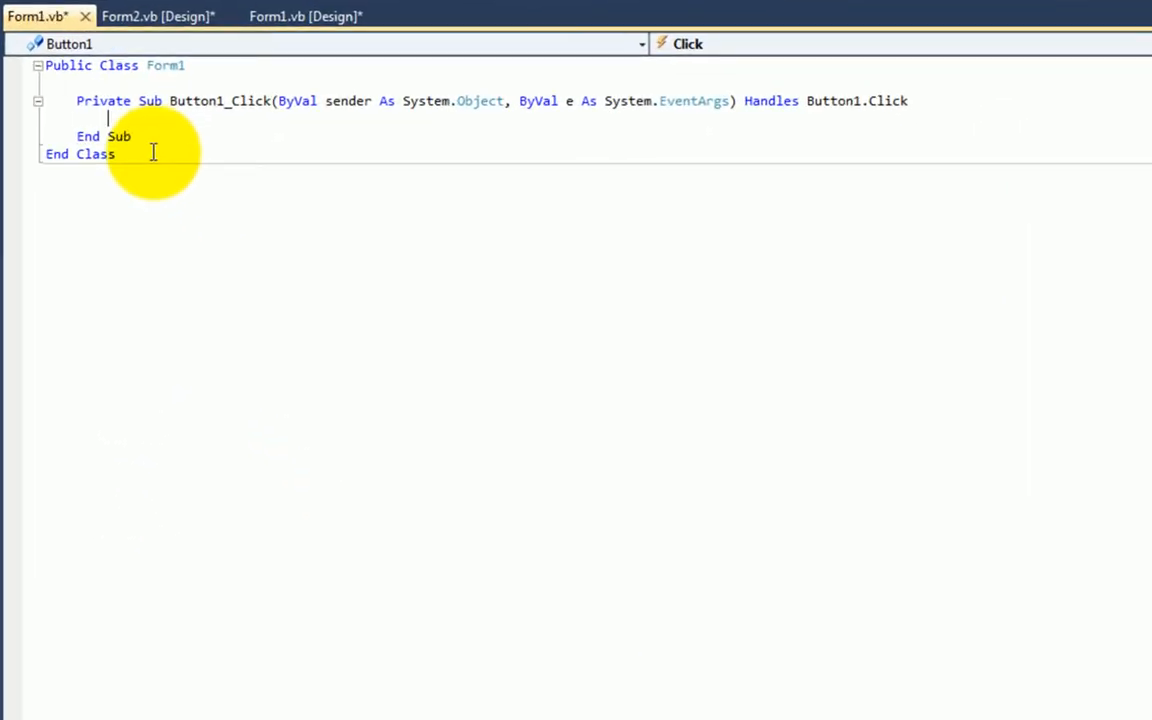
Step: Write Form2.WebBrowser1.Navigate with the Google search URL for 'bla+bla+bla'
{"action": "type", "text": "Form2."}
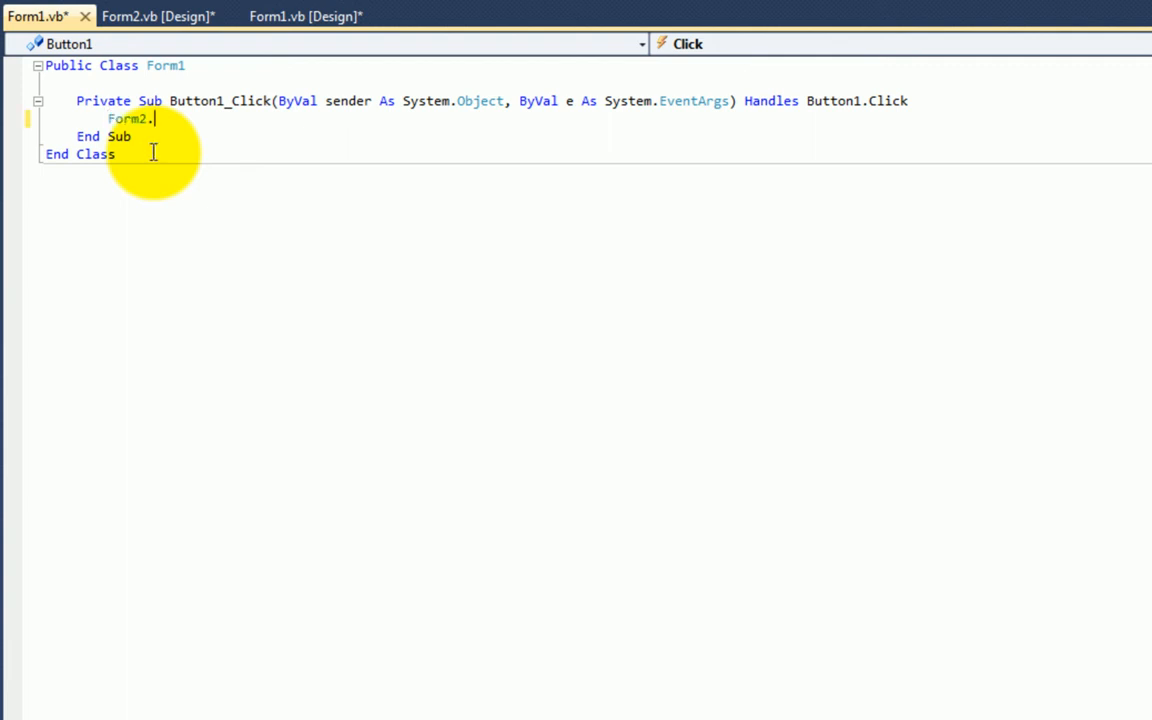
{"action": "type", "text": "."}
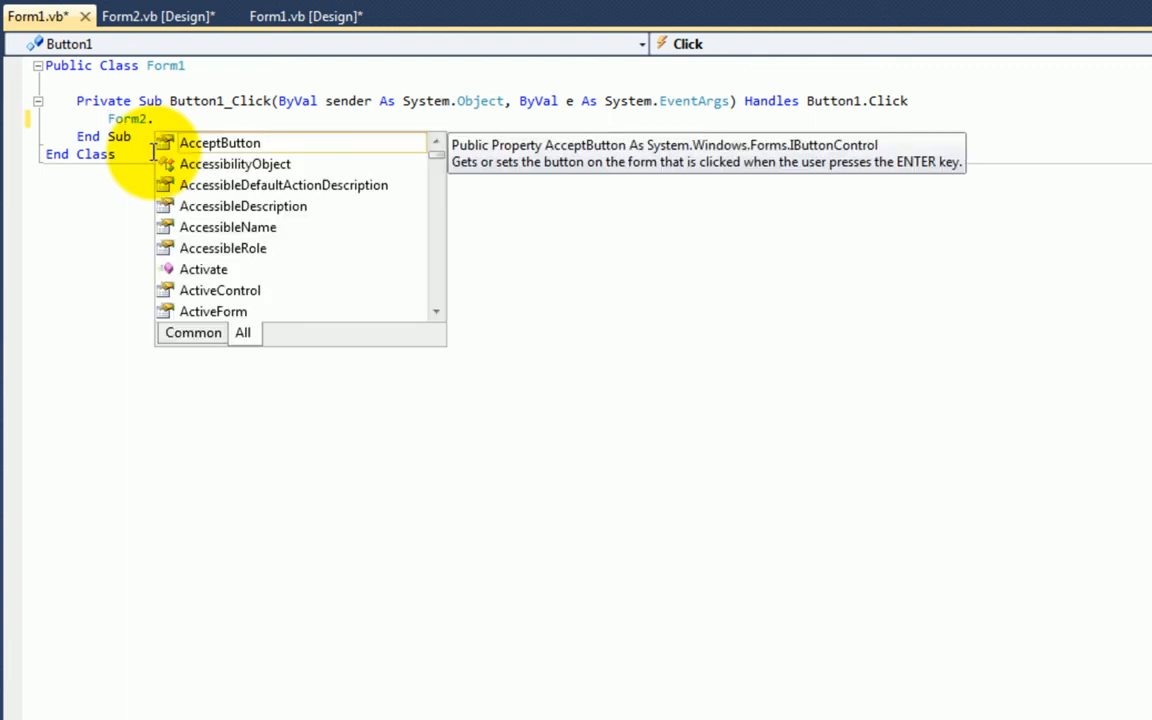
{"action": "type", "text": "we"}
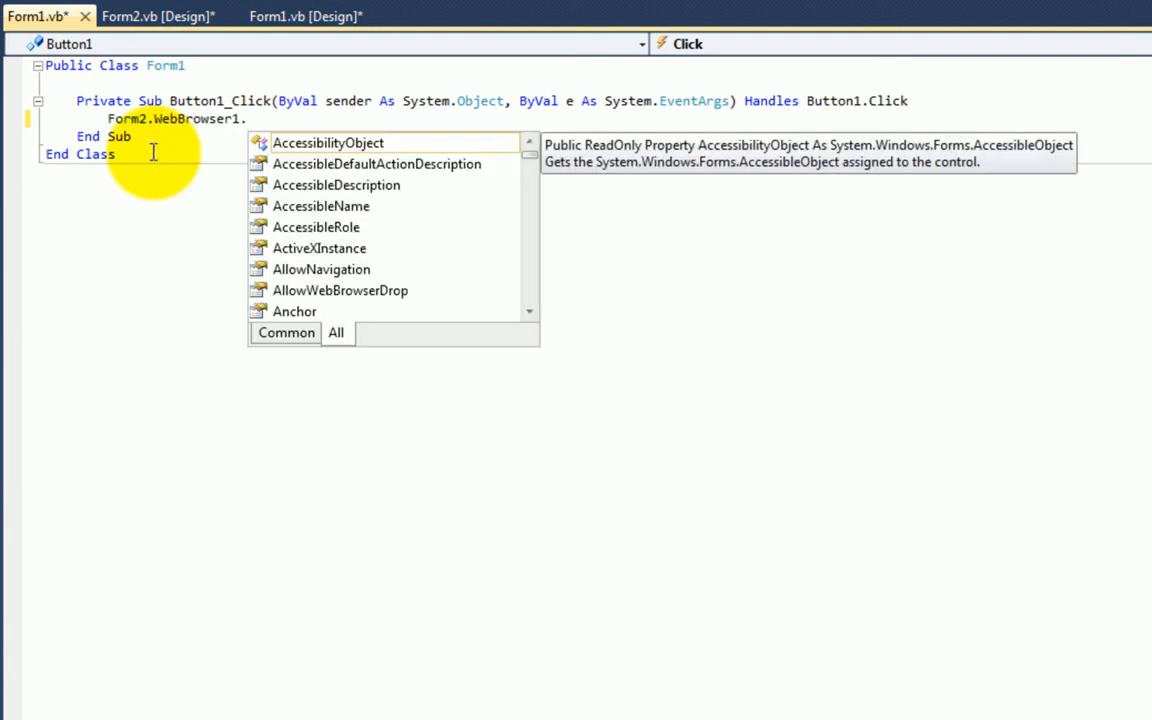
{"action": "type", "text": "navigate("}
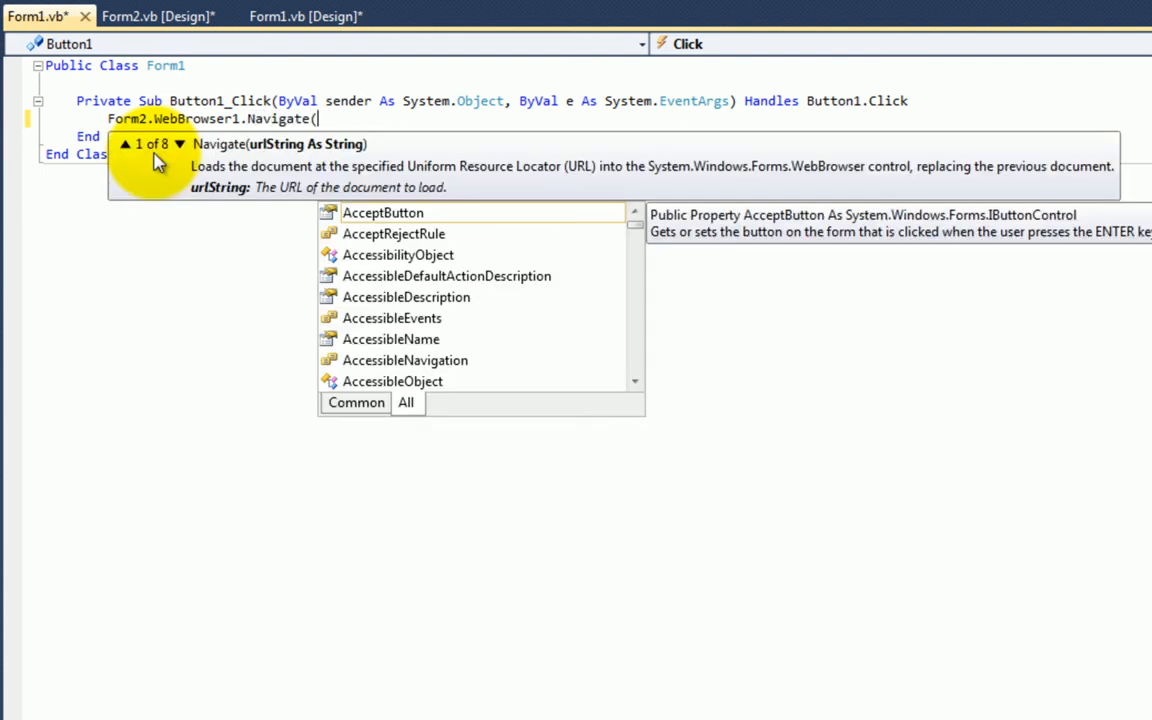
{"action": "type", "text": "\"\""}
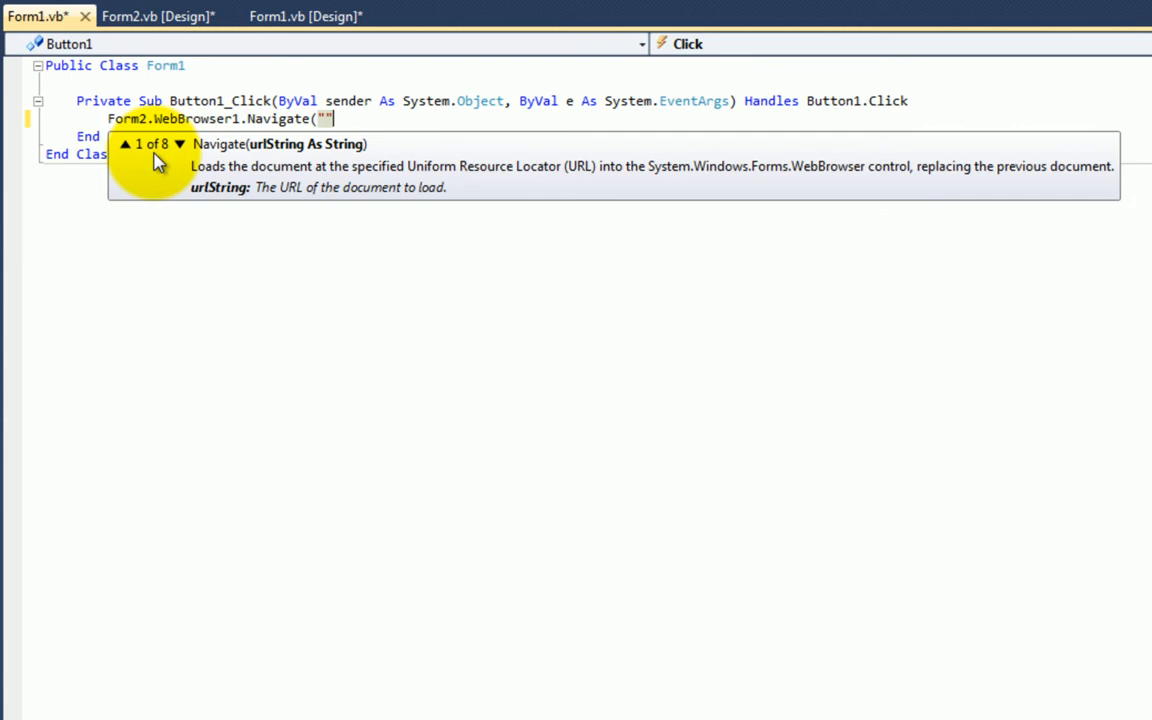
{"action": "type", "text": "http://www.google.co.il/#hl=en&source=hp&biw=1680&bih=959&q=bla+bla+bla&aq=f&aqi=g10&aql=&oq=&fp=ac2ee84e09e48204"}
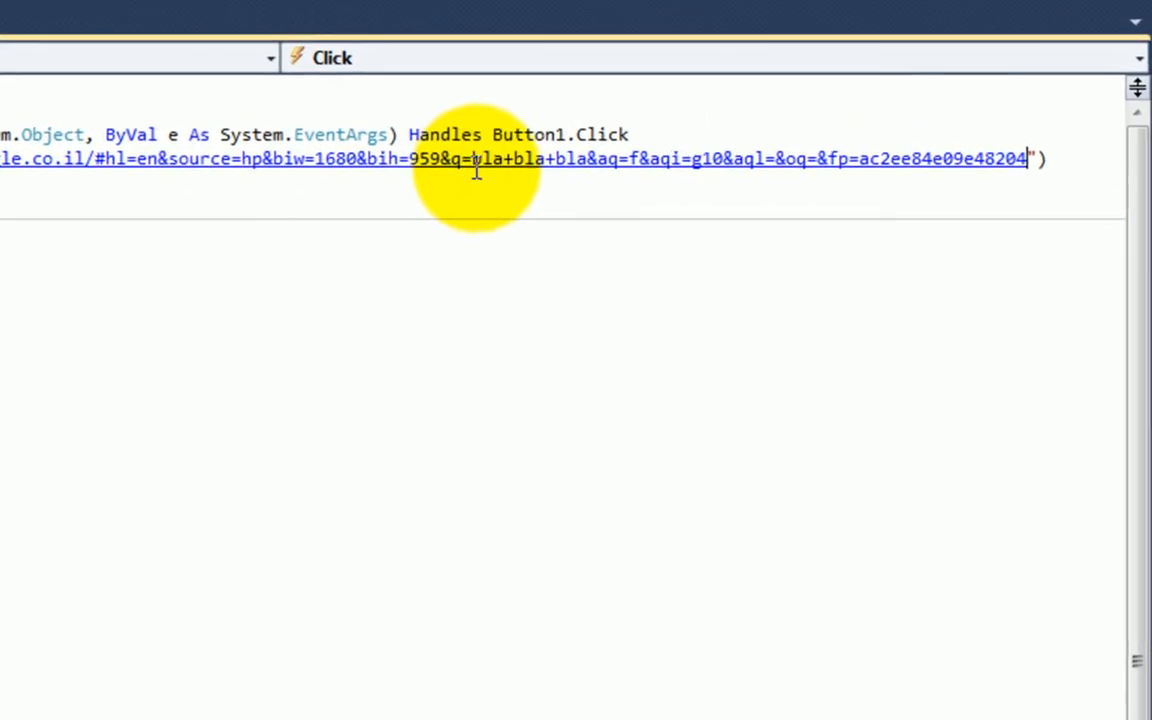
{"action": "mouse_move", "coordinate": [554, 332]}
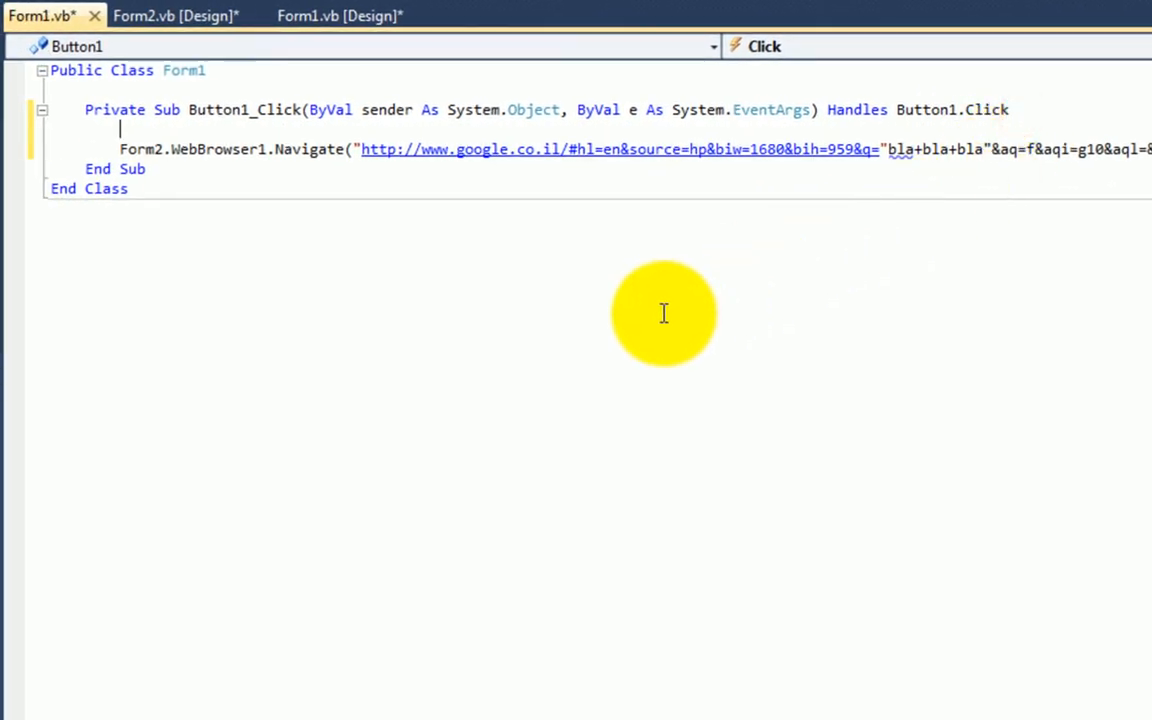
{"action": "left_click", "coordinate": [336, 16]}
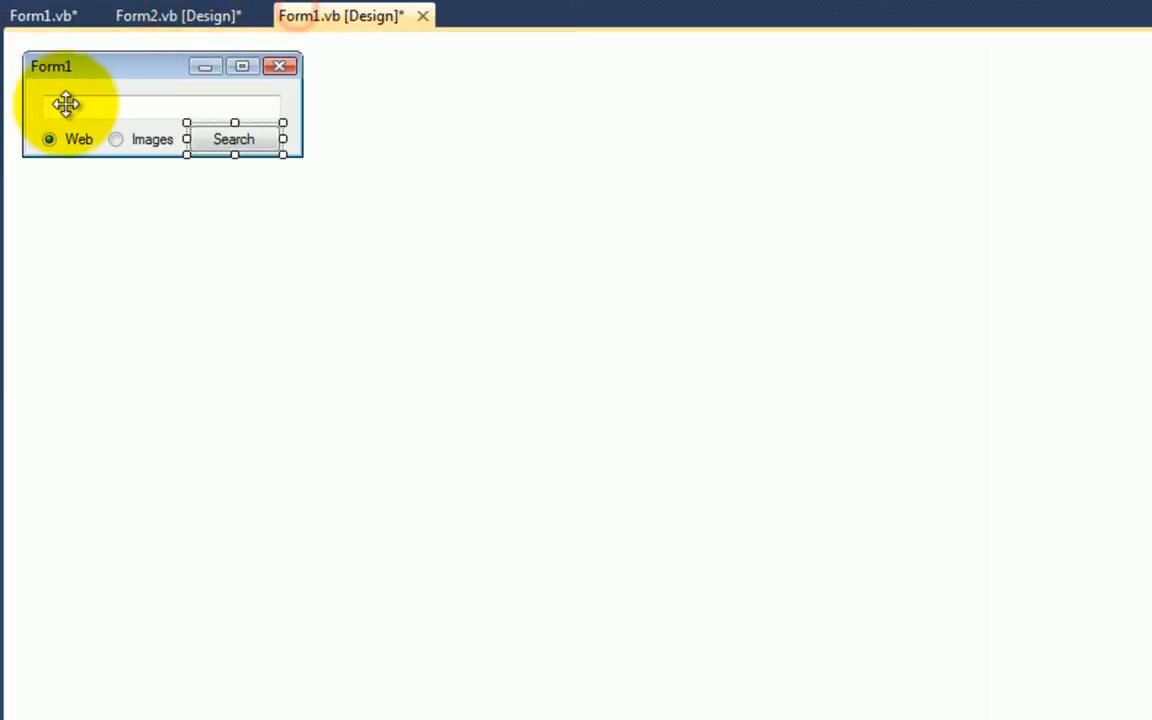
Step: Begin an If TextBox1.Text.Contains(" ") Then block in Button1_Click
{"action": "double_click", "coordinate": [234, 140]}
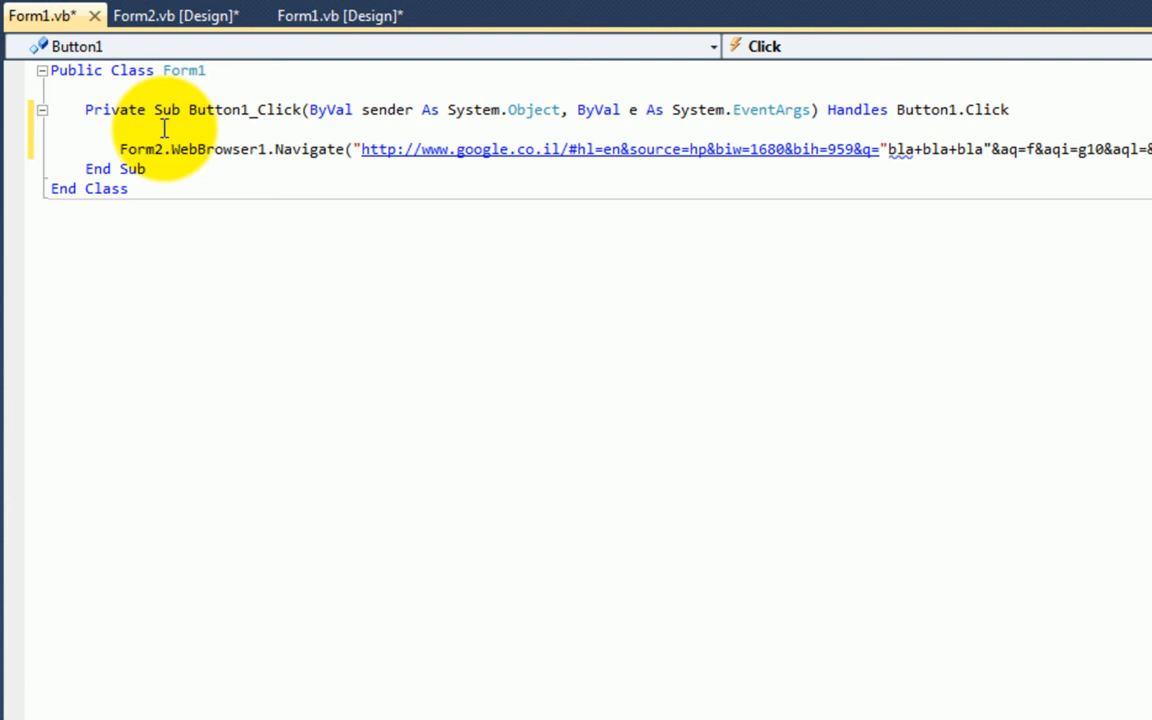
{"action": "type", "text": "tex"}
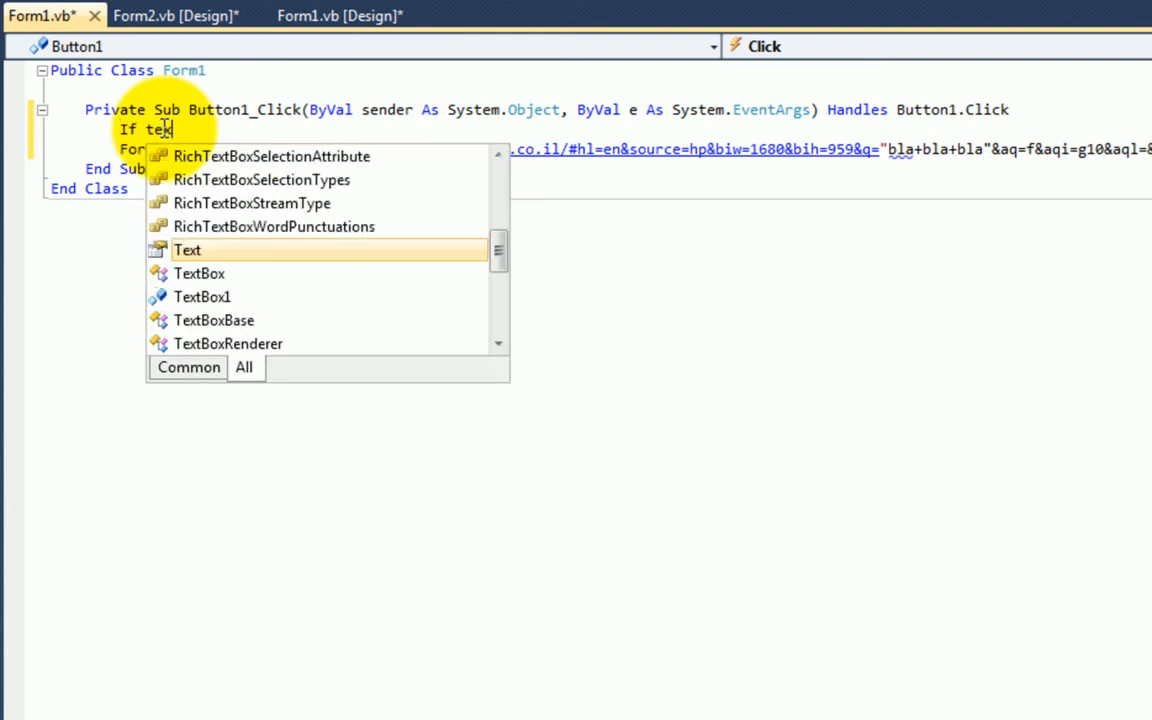
{"action": "type", "text": "TextBox1.text"}
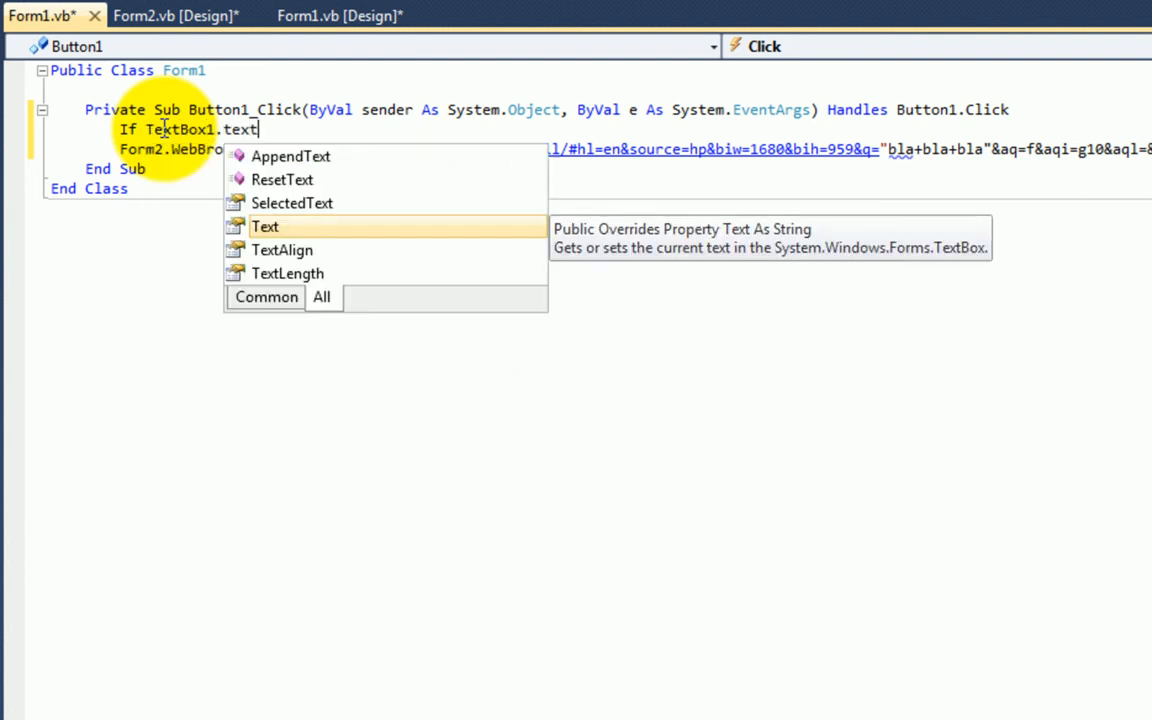
{"action": "type", "text": ".contains"}
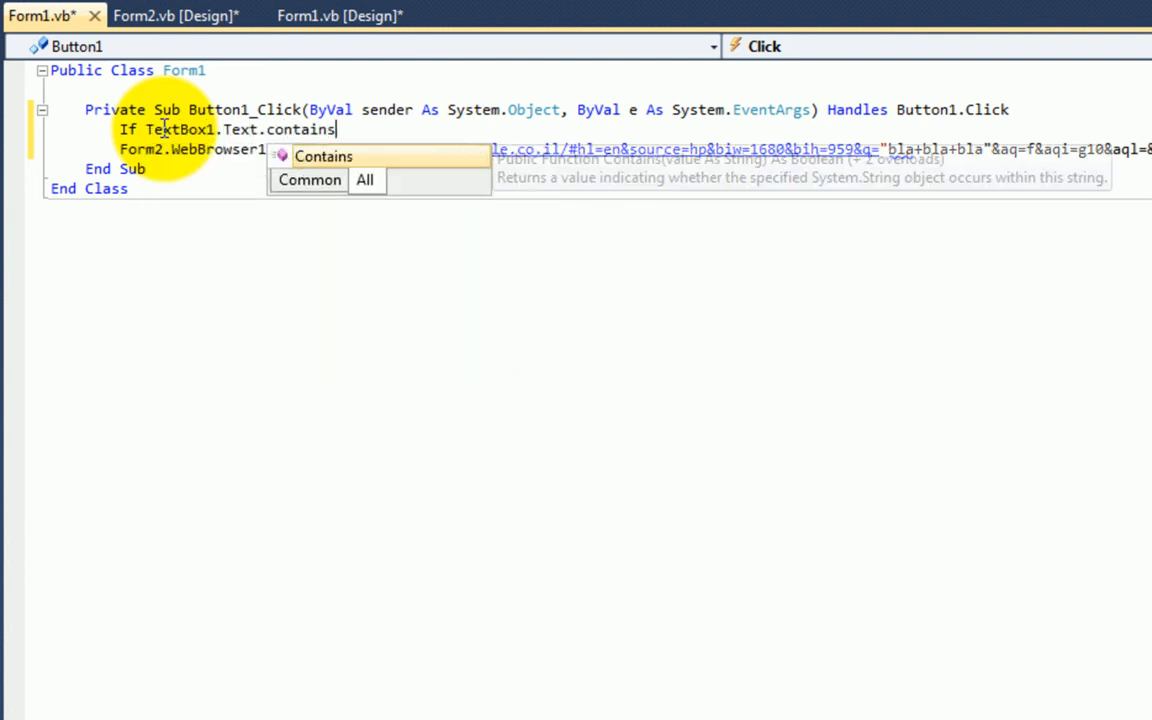
{"action": "type", "text": "(\""}
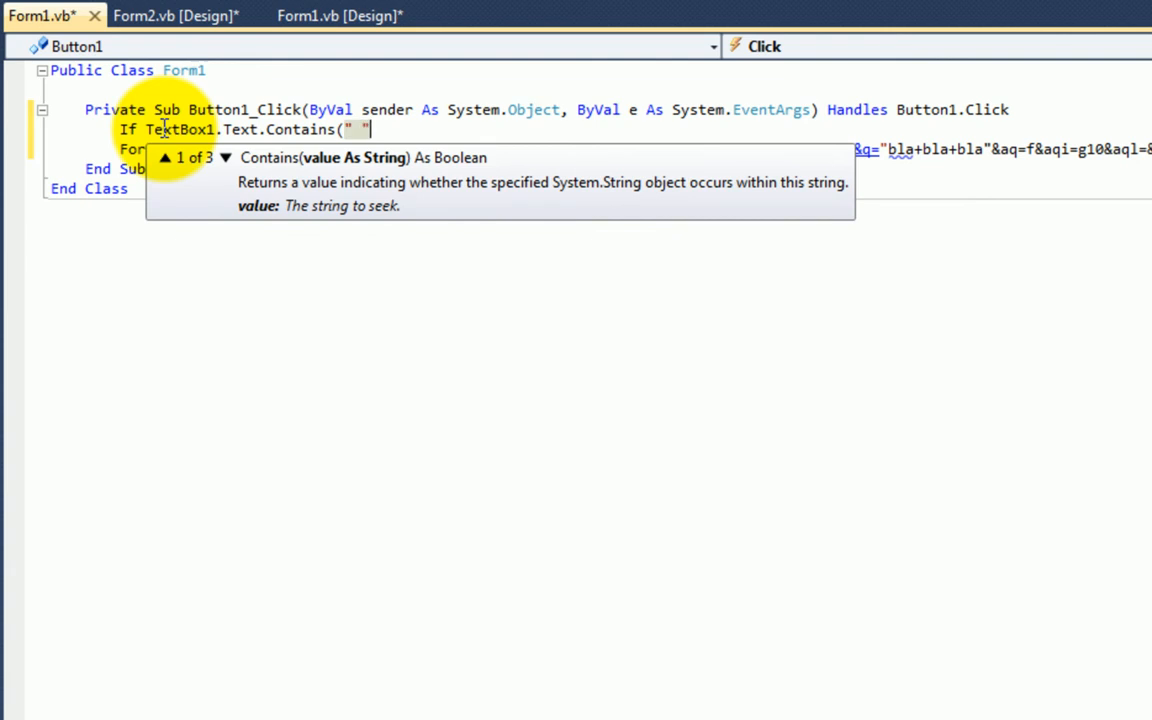
{"action": "type", "text": "\") Then"}
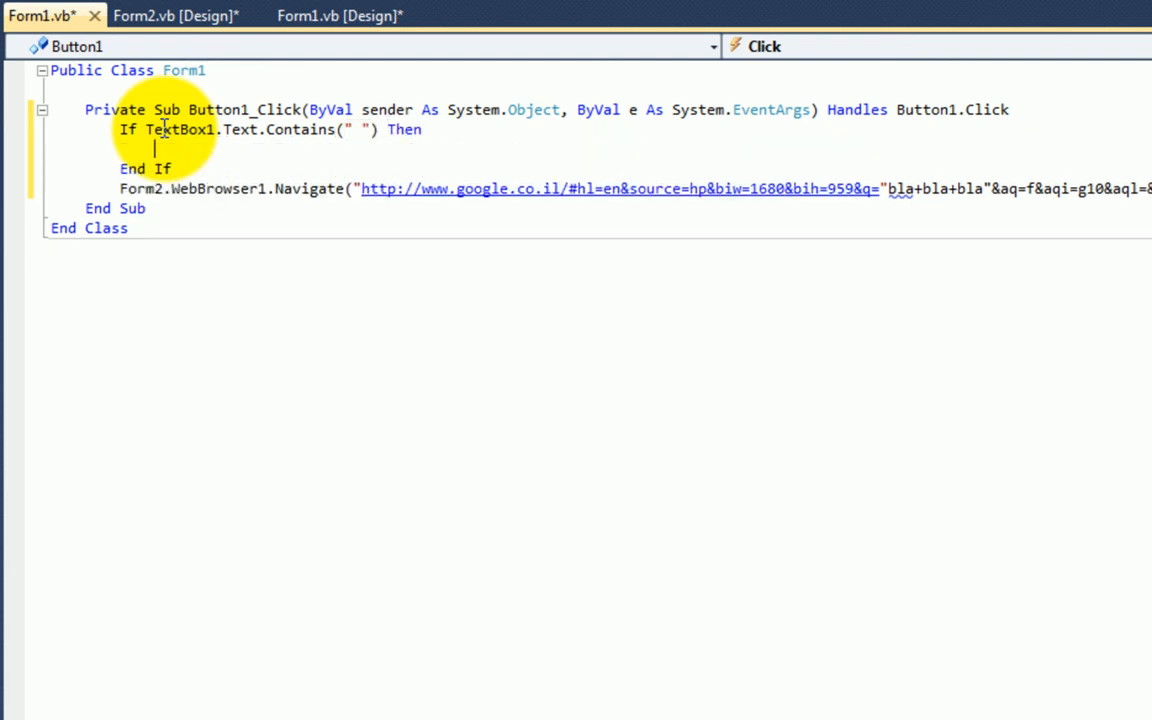
Step: Replace spaces with plus signs and insert TextBox1.Text into the search URL
{"action": "type", "text": "textbox1"}
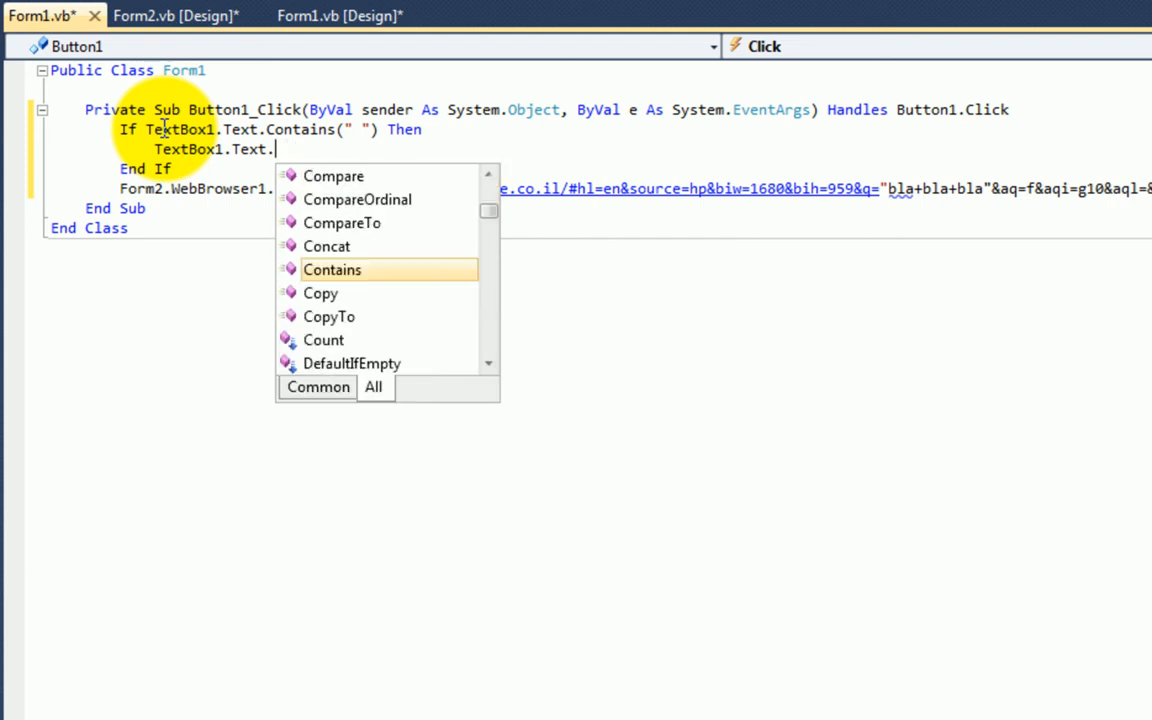
{"action": "type", "text": "Replace("}
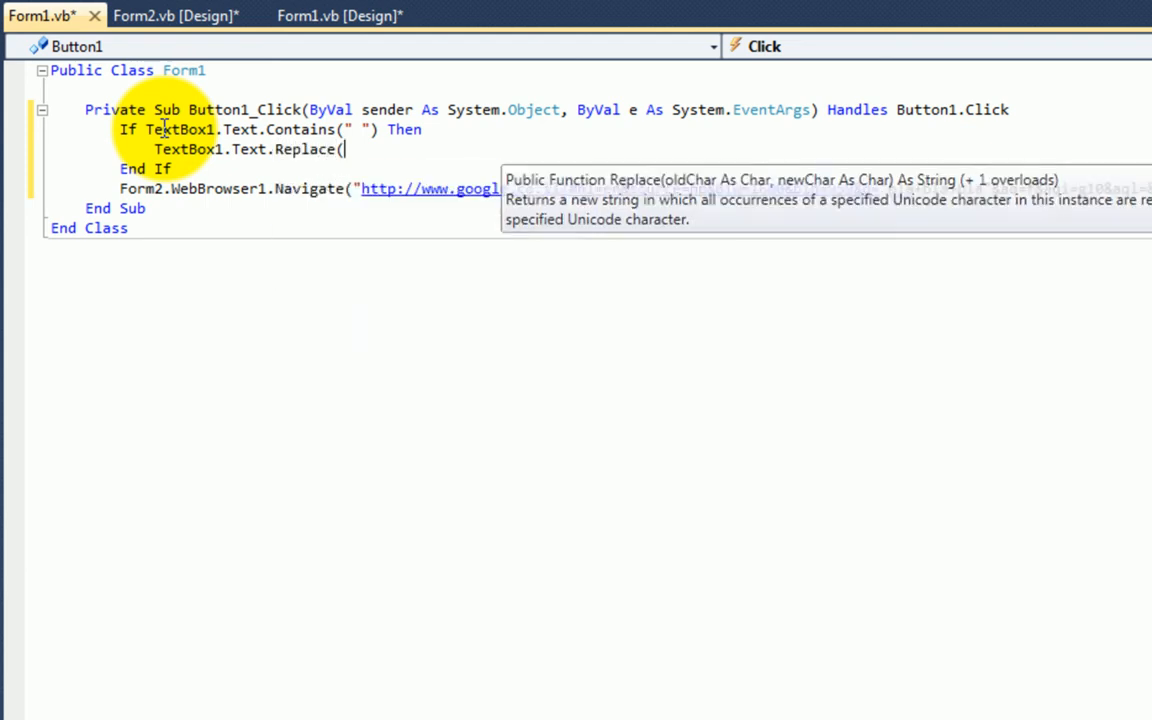
{"action": "type", "text": "\" \""}
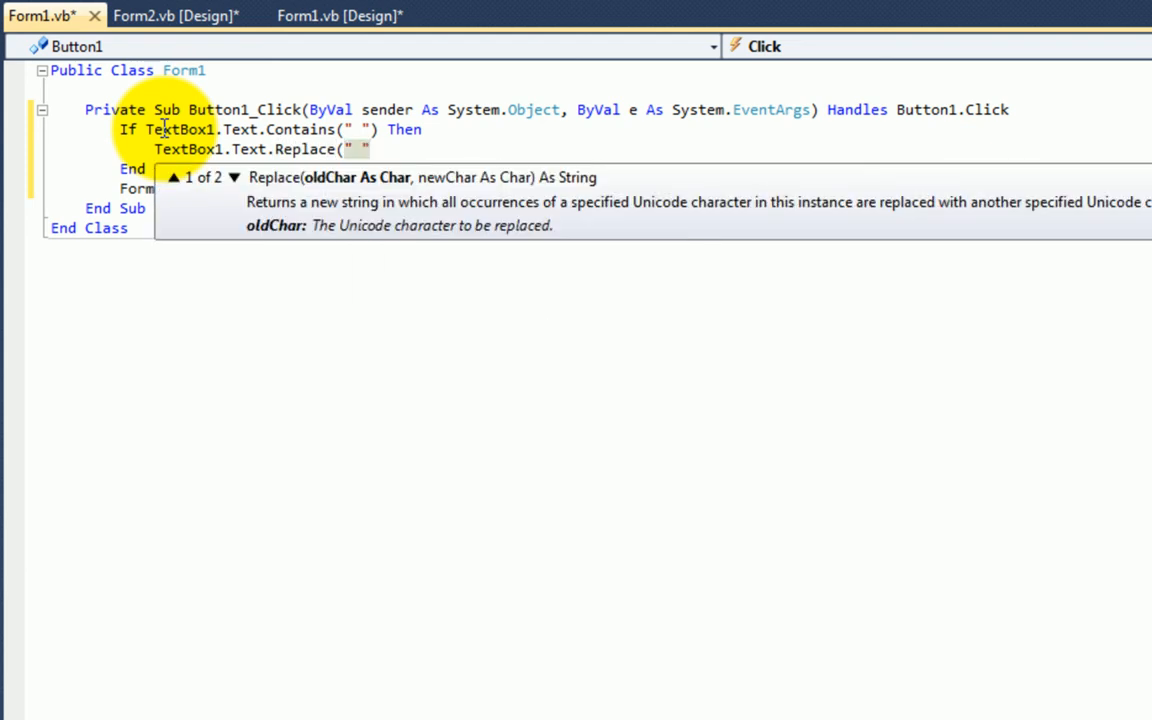
{"action": "type", "text": ",\"+"}
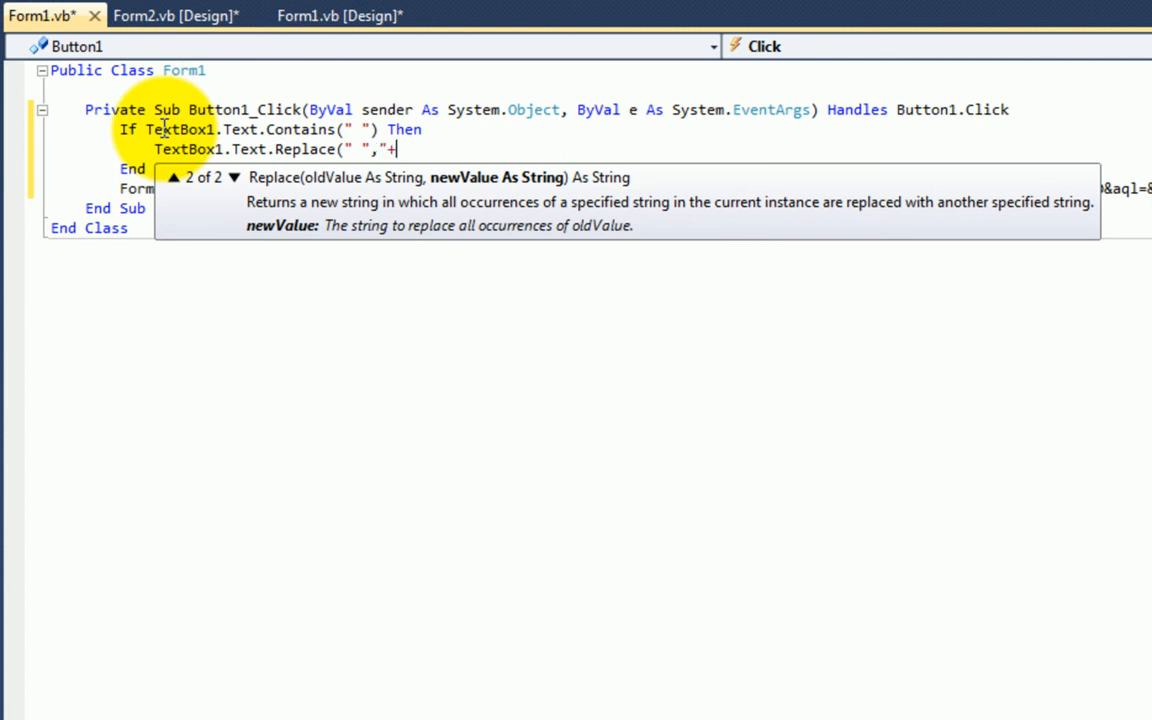
{"action": "type", "text": "\")"}
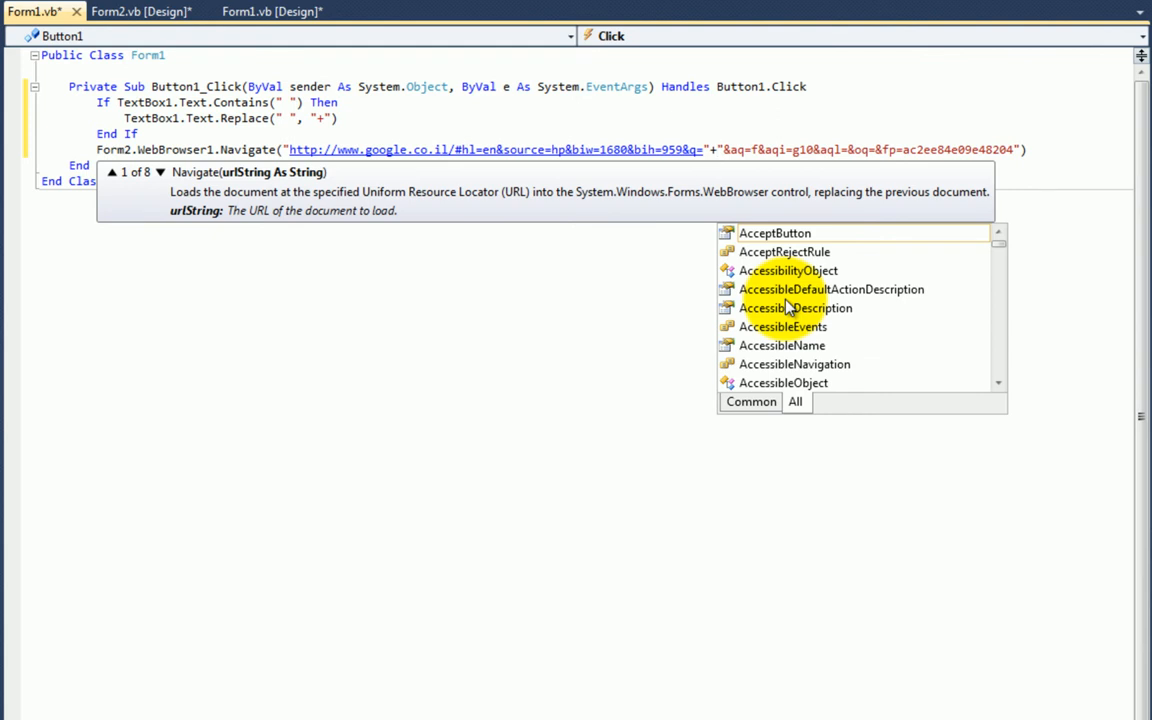
{"action": "type", "text": "text"}
{"action": "type", "text": "tree"}
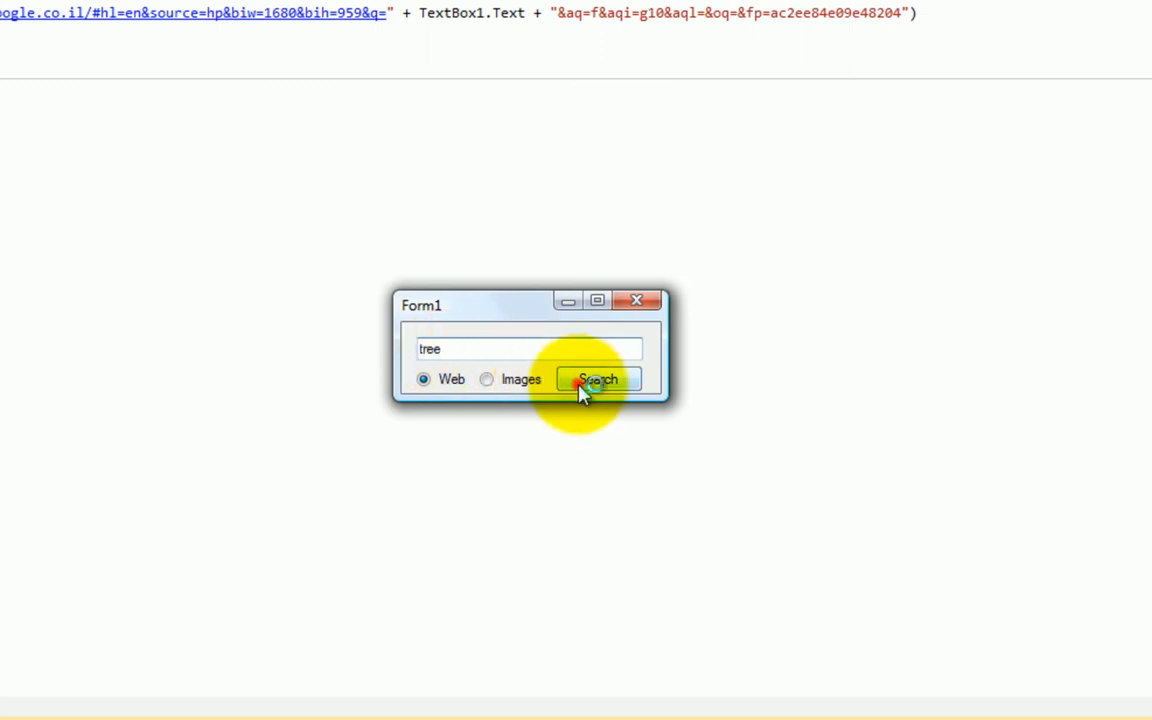
Step: Run the app and search 'tree' so Google results load in Form2
{"action": "left_click", "coordinate": [596, 380]}
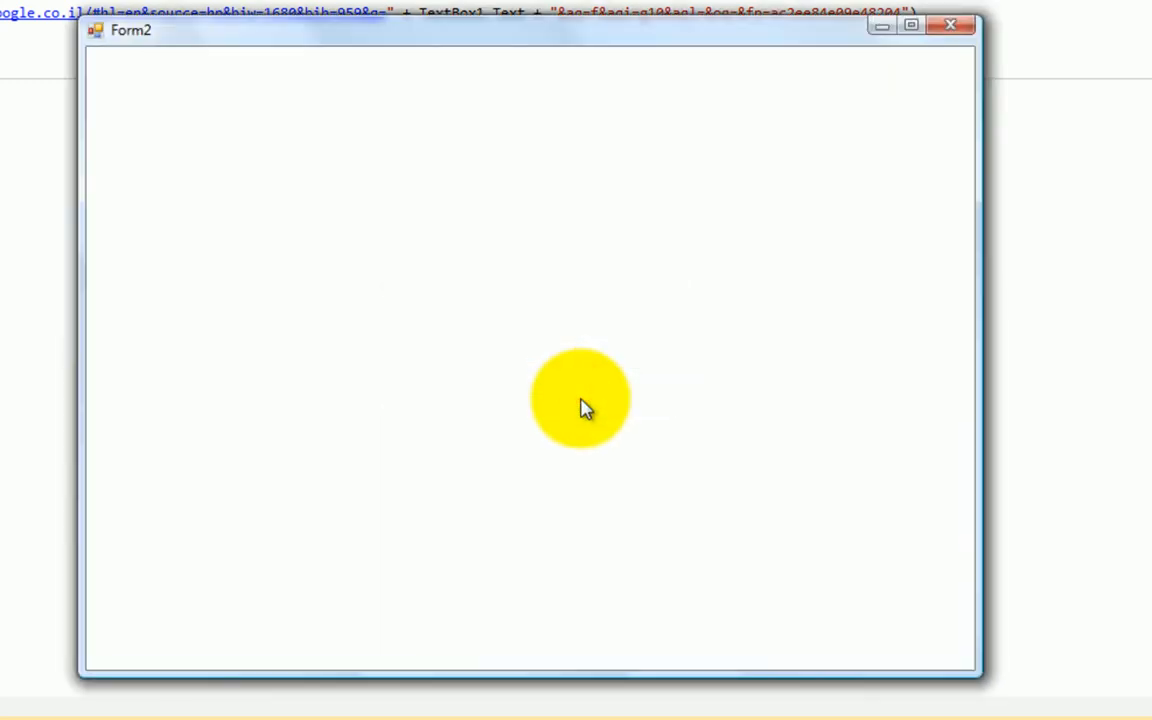
{"action": "mouse_move", "coordinate": [580, 408]}
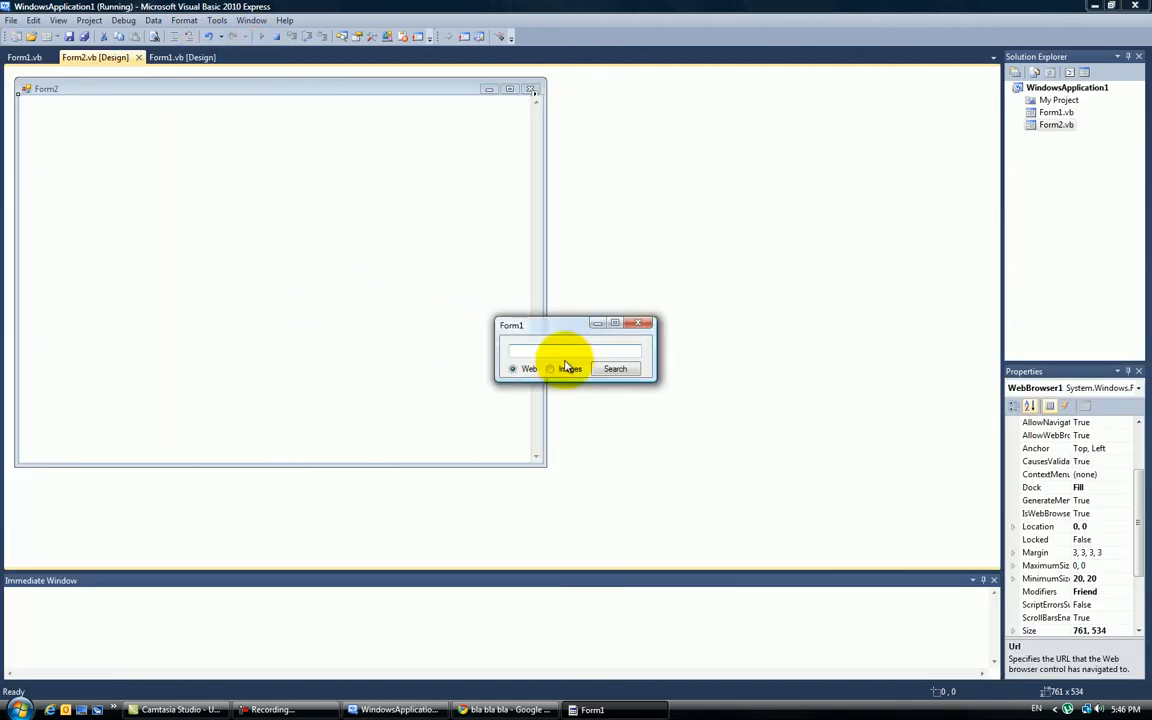
{"action": "left_click", "coordinate": [616, 368]}
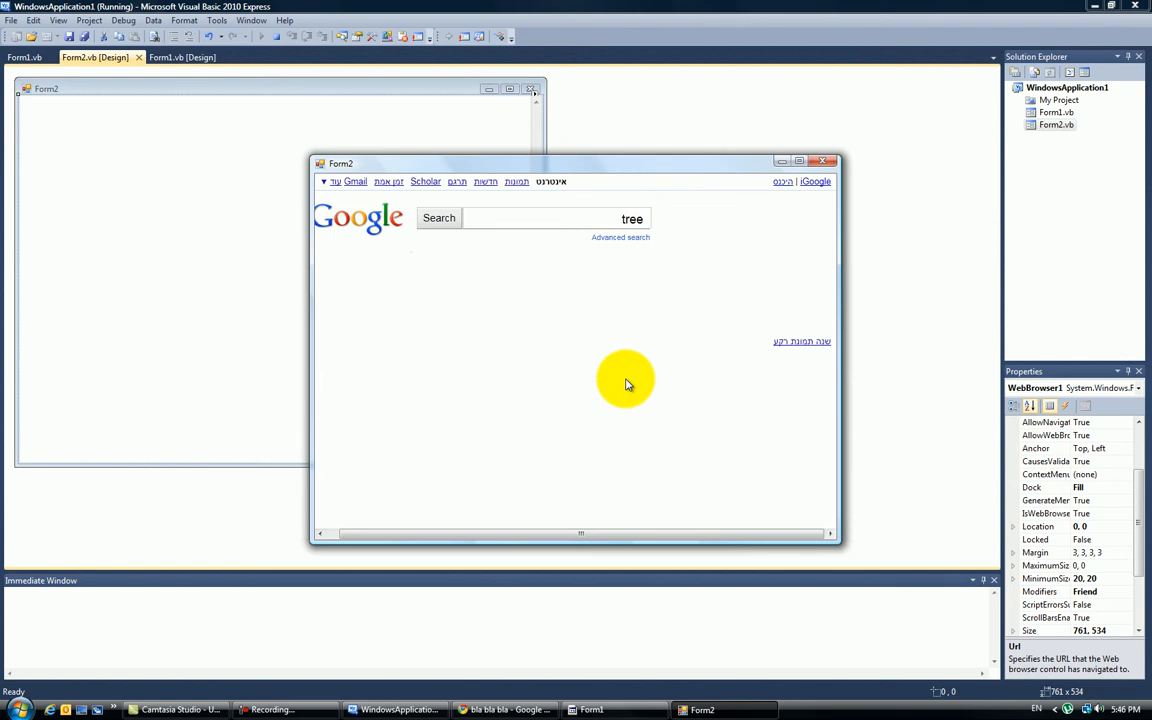
{"action": "left_click", "coordinate": [438, 218]}
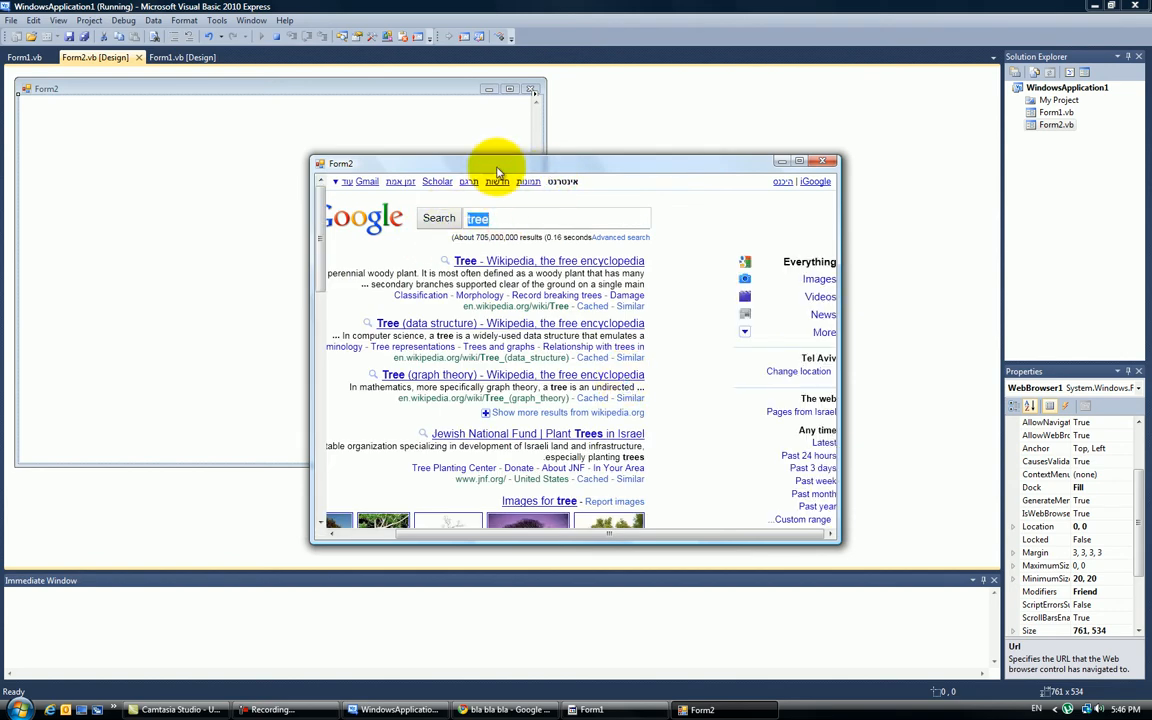
{"action": "left_click", "coordinate": [800, 160]}
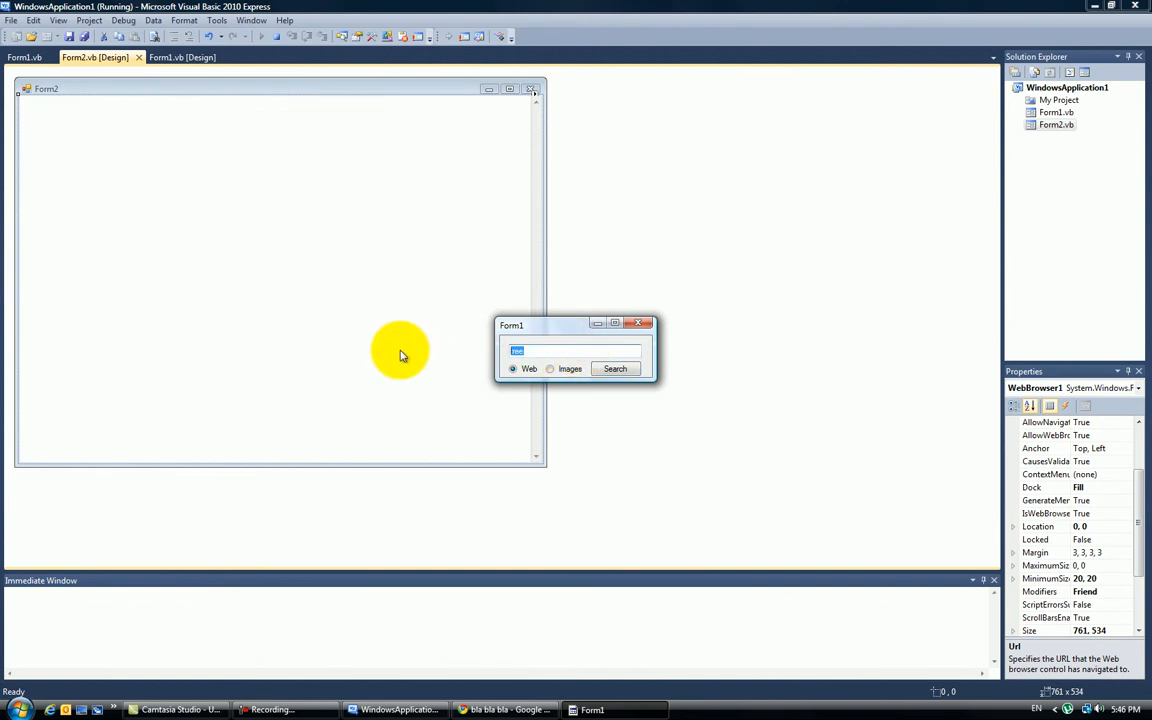
Step: Search 'cars are cool' to test multi-word queries in Form2
{"action": "type", "text": "cars are"}
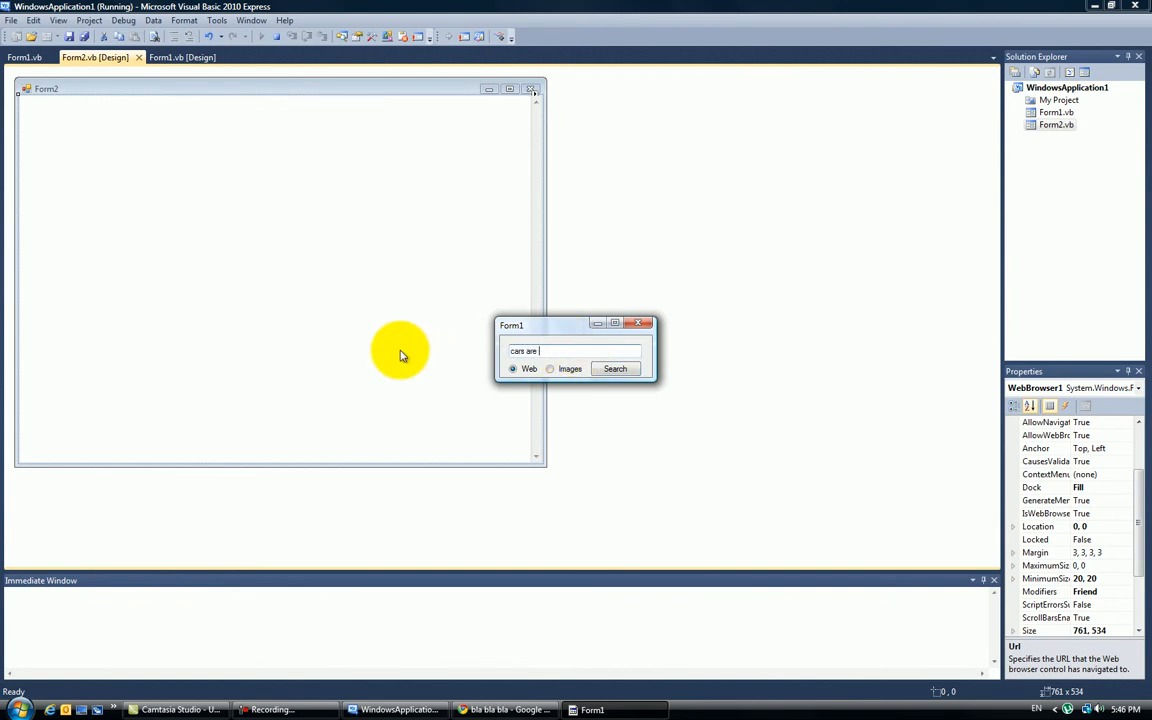
{"action": "type", "text": "cool"}
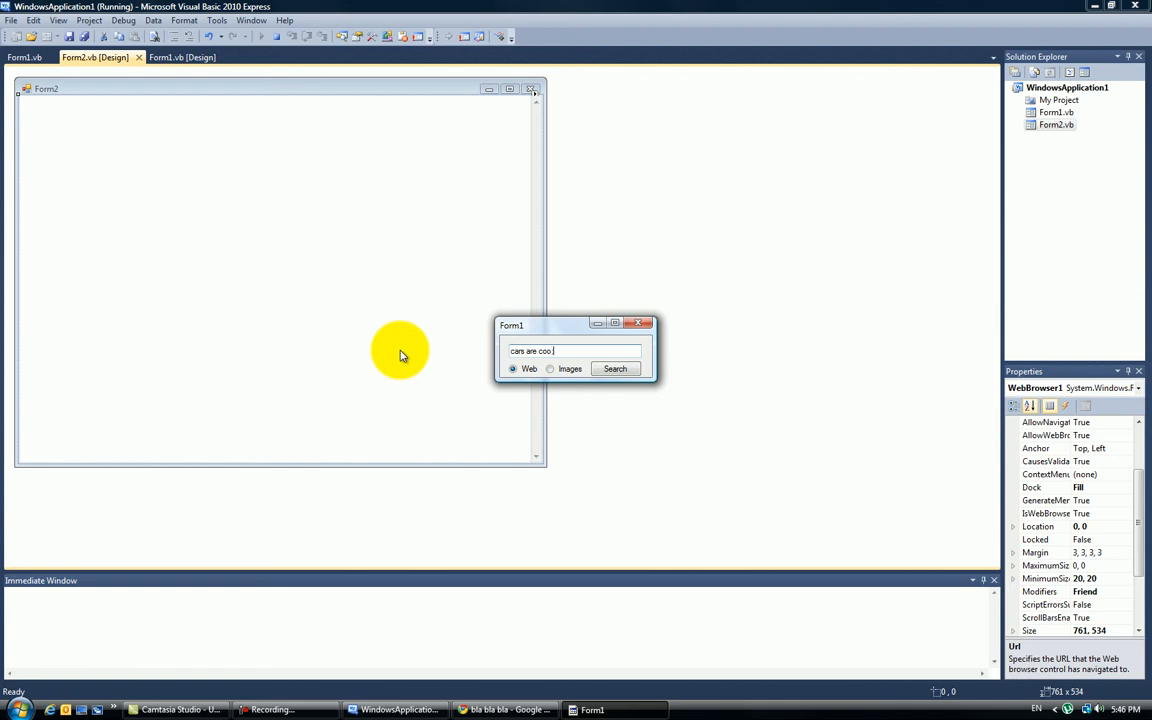
{"action": "left_click", "coordinate": [616, 368]}
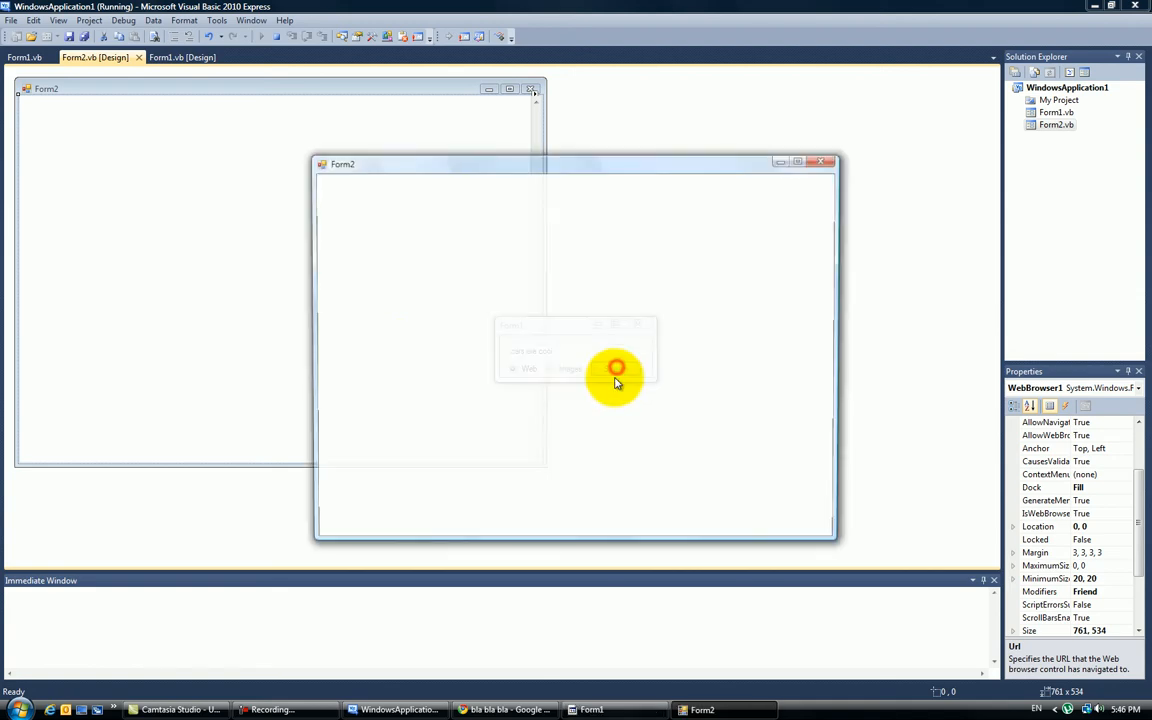
{"action": "left_click", "coordinate": [428, 218]}
{"action": "type", "text": "If ra"}
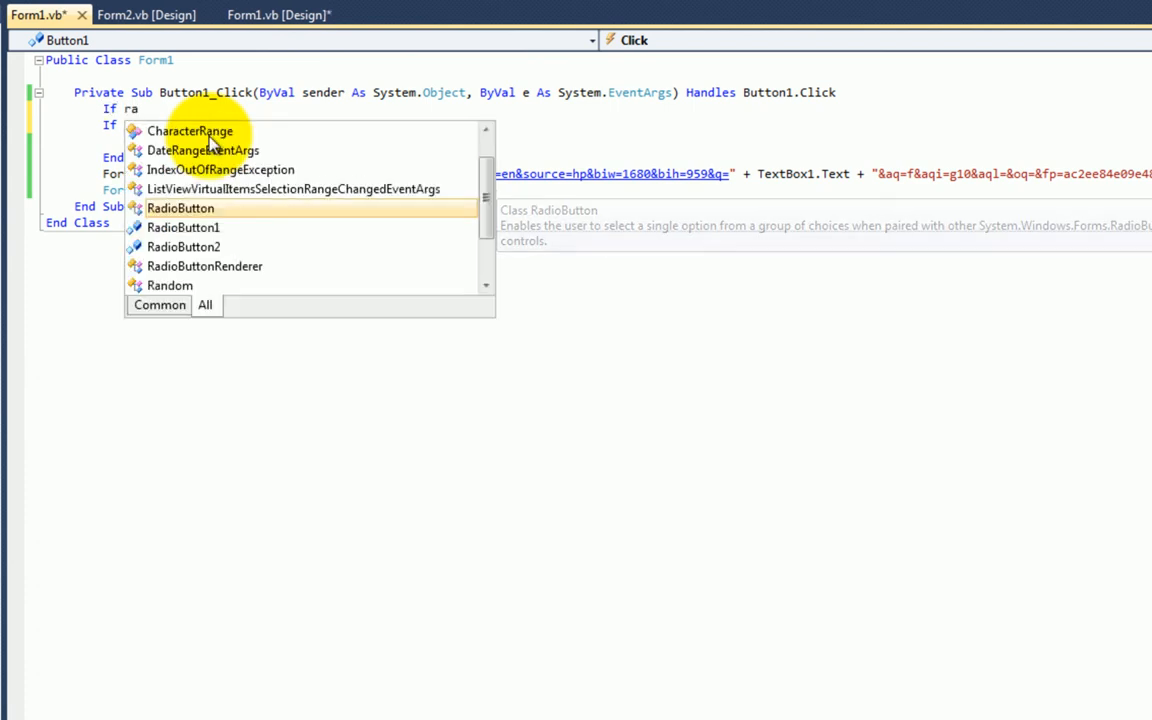
Step: Wrap the Navigate code in If RadioButton1.Checked and start an ElseIf RadioButton2.Checked branch
{"action": "type", "text": "RadioButton1.checked = True Then"}
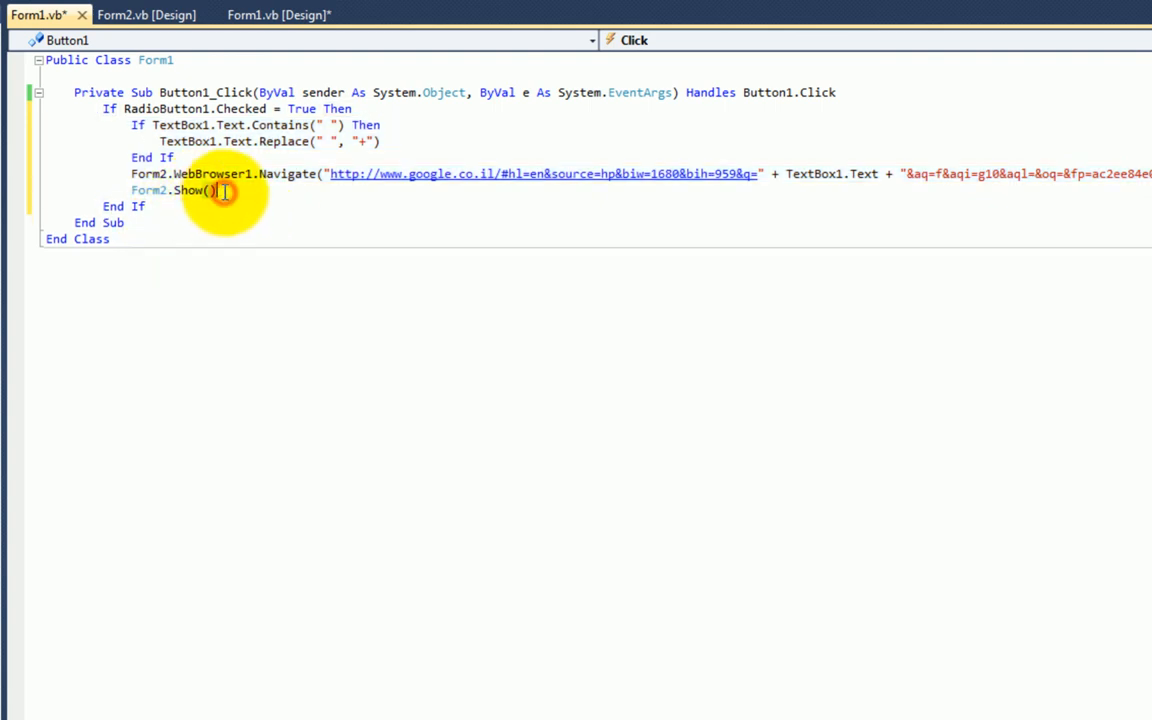
{"action": "type", "text": "els"}
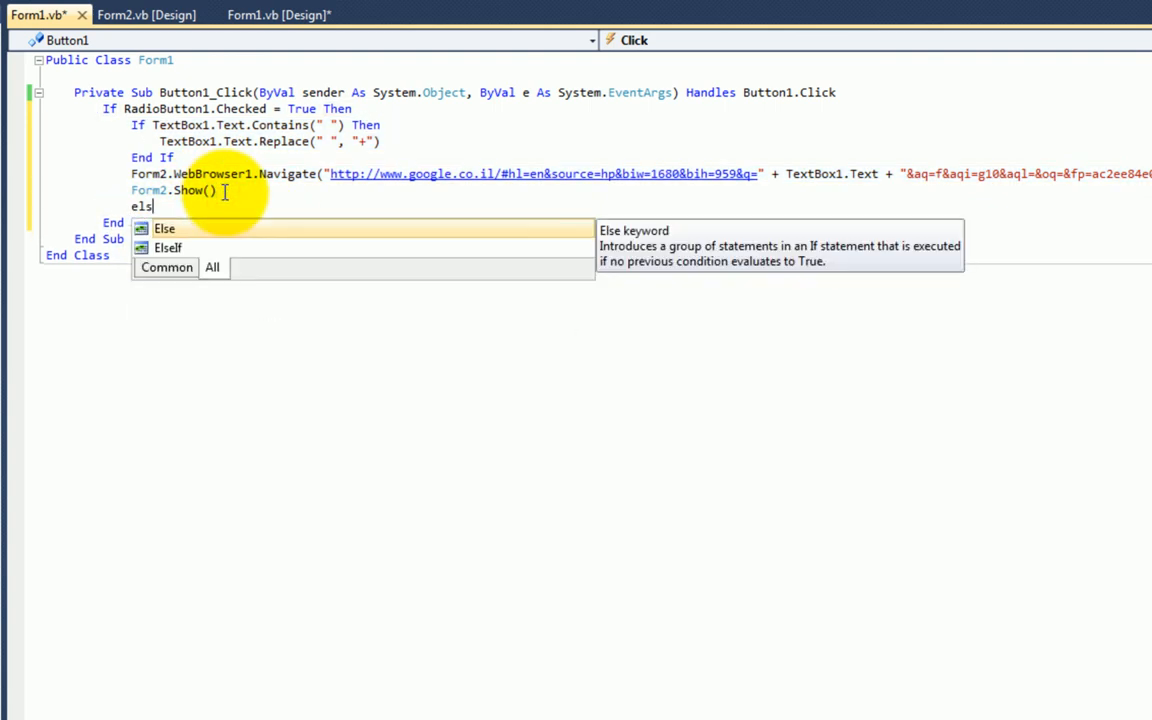
{"action": "type", "text": "eIf ra"}
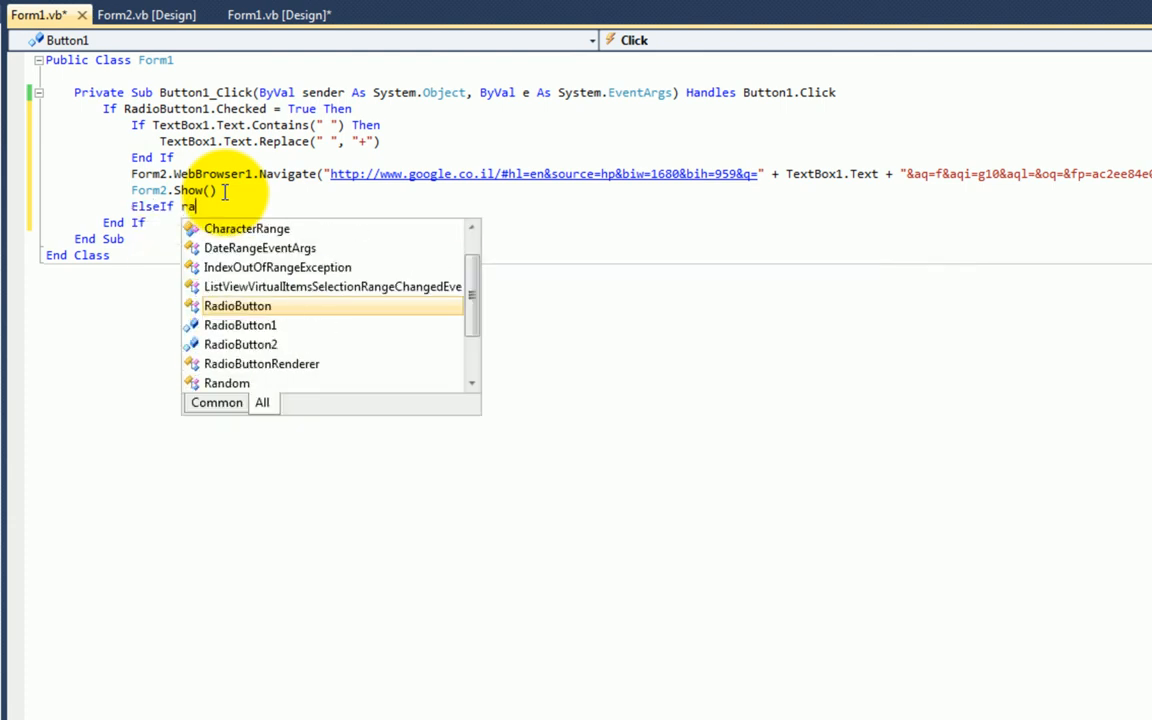
{"action": "type", "text": "RadioButton2.chec"}
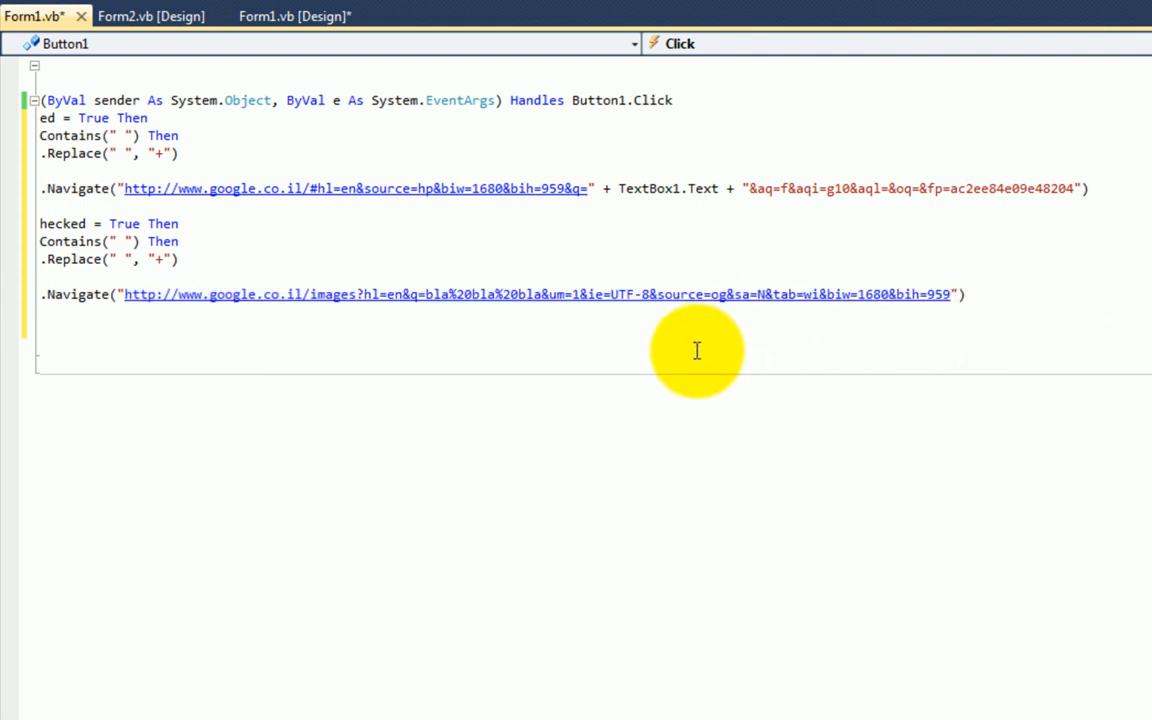
{"action": "mouse_move", "coordinate": [428, 294]}
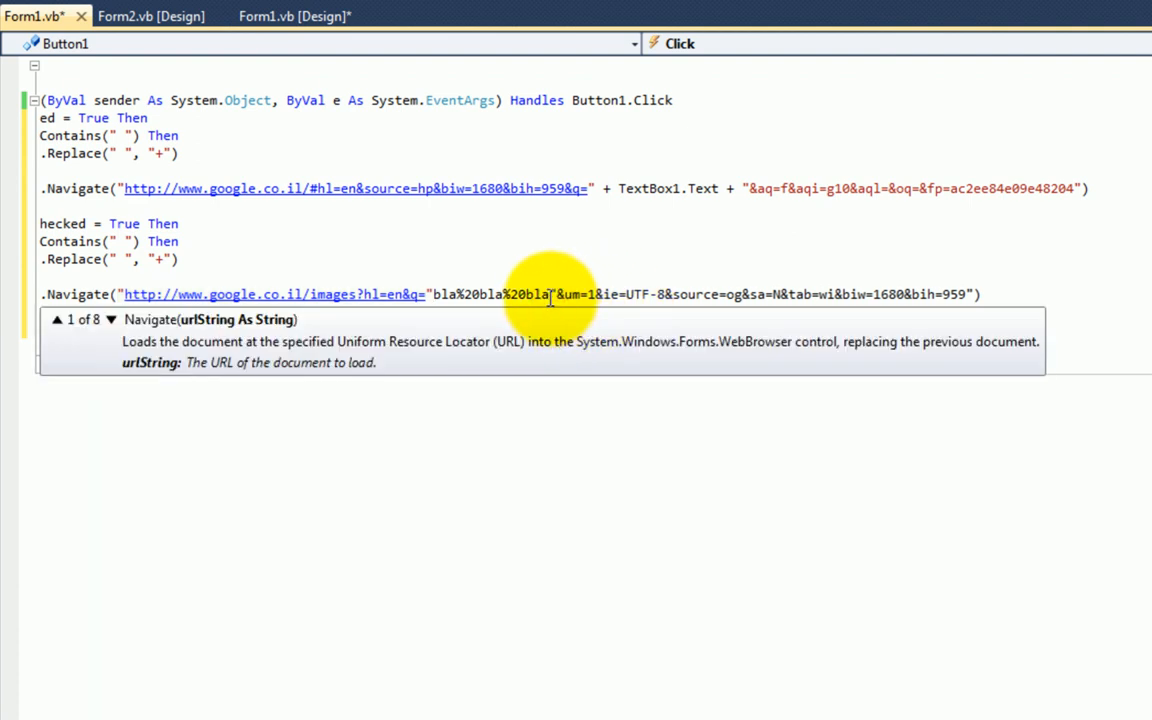
Step: Insert " + TextBox1.Text + " into the Google Images URL in the RadioButton2 branch
{"action": "left_click", "coordinate": [504, 294]}
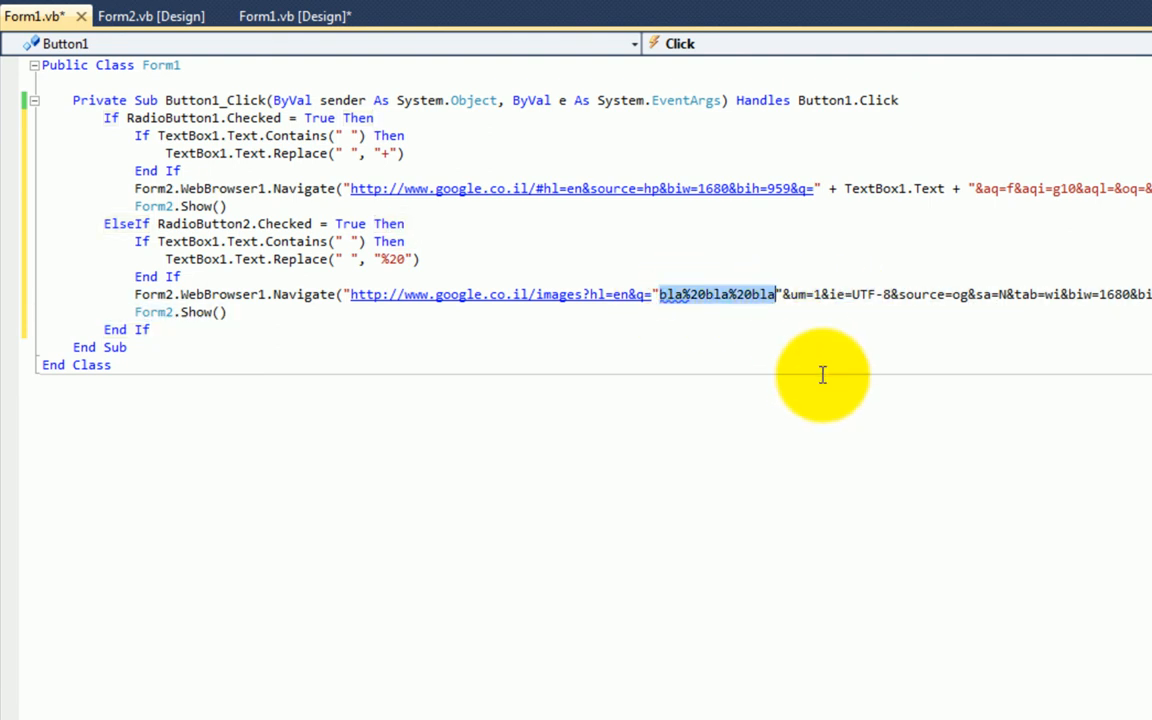
{"action": "type", "text": "+te"}
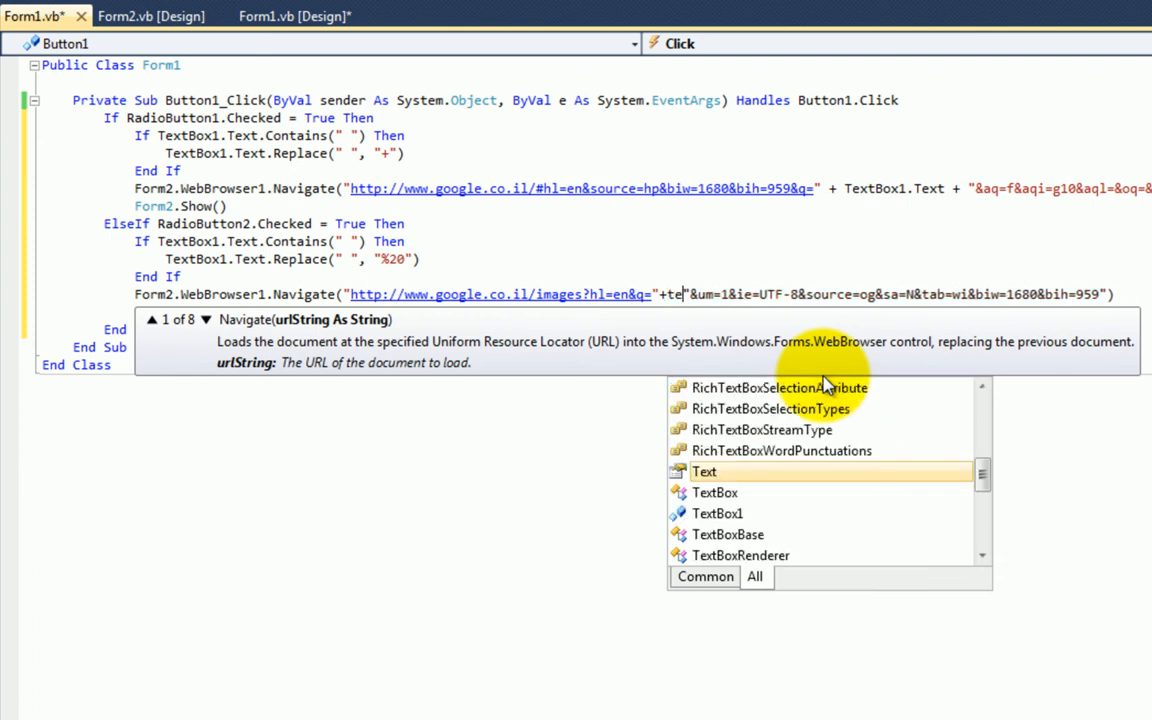
{"action": "type", "text": "TextBox1.text +"}
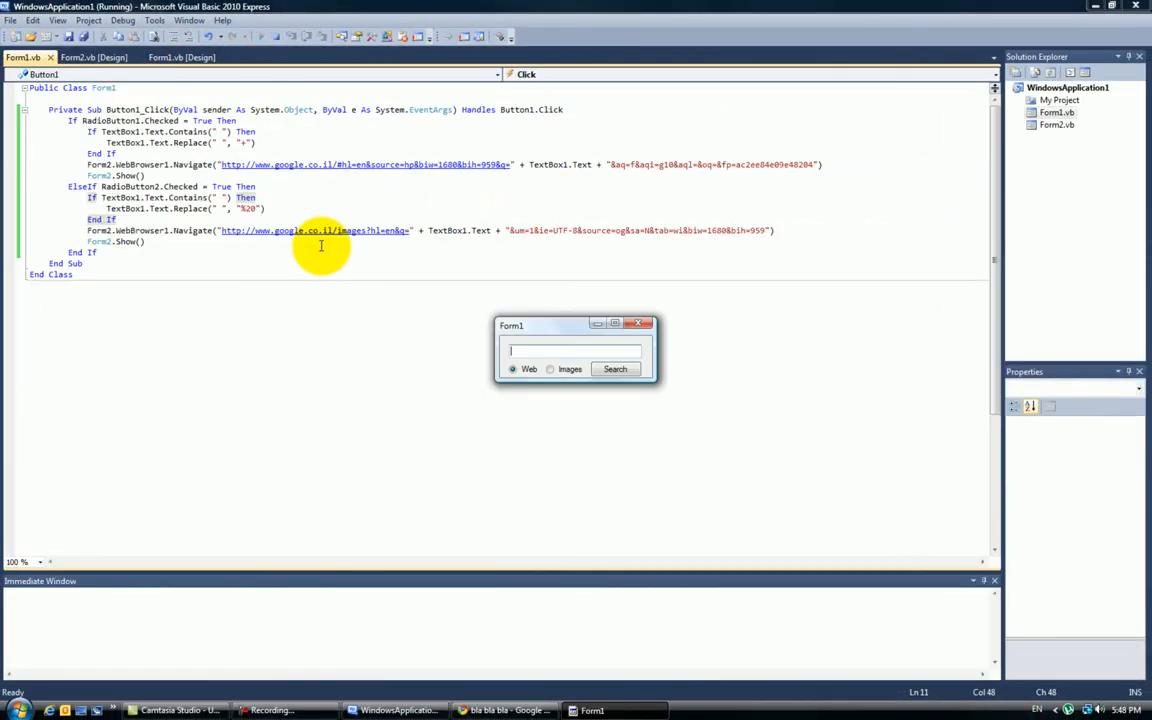
Step: Search 'tree' with the Images option so Google image results load in Form2
{"action": "type", "text": "tree"}
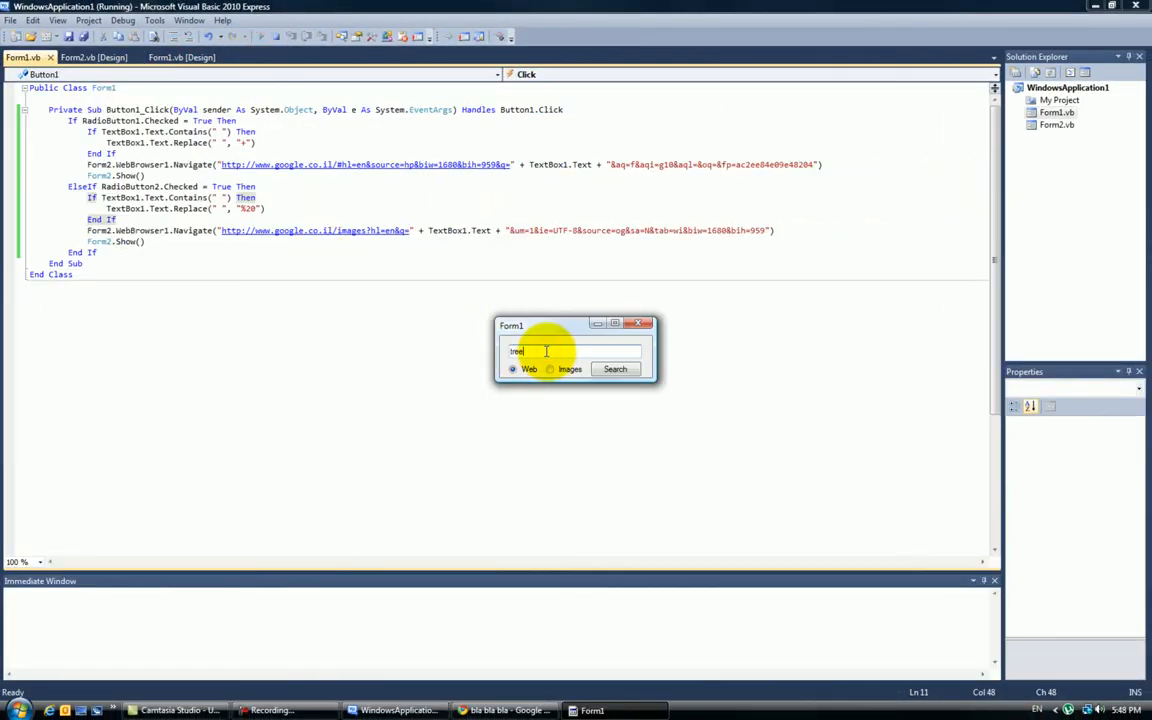
{"action": "left_click", "coordinate": [616, 368]}
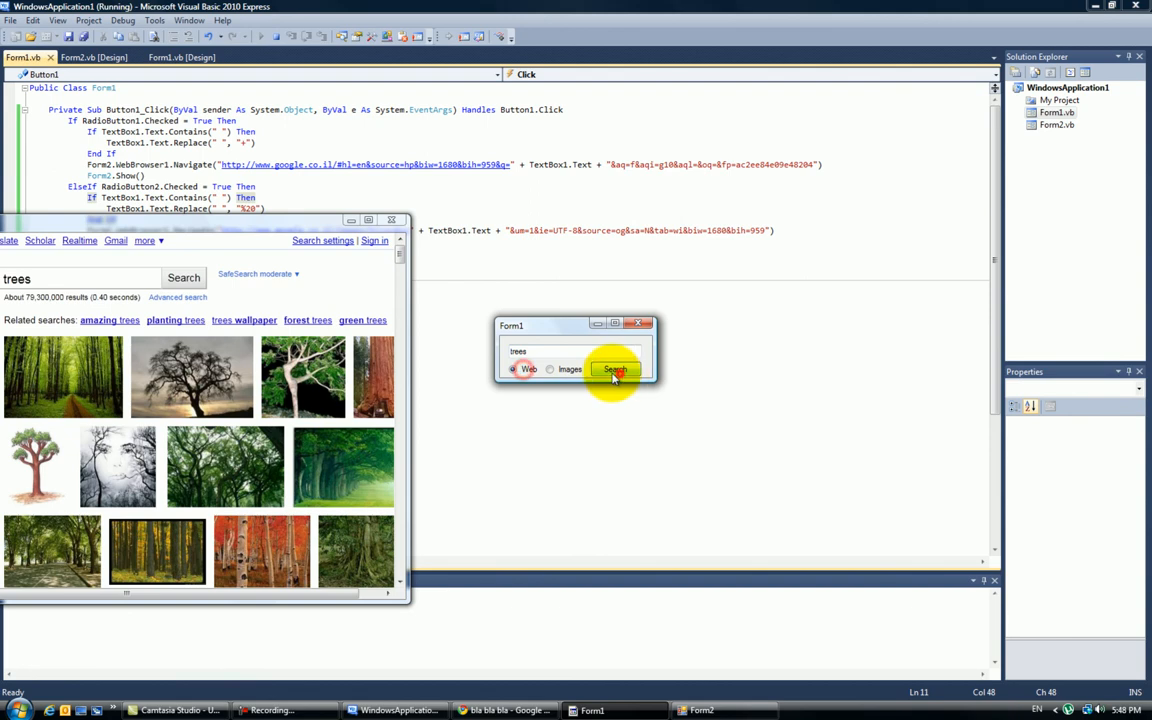
{"action": "left_click", "coordinate": [614, 370]}
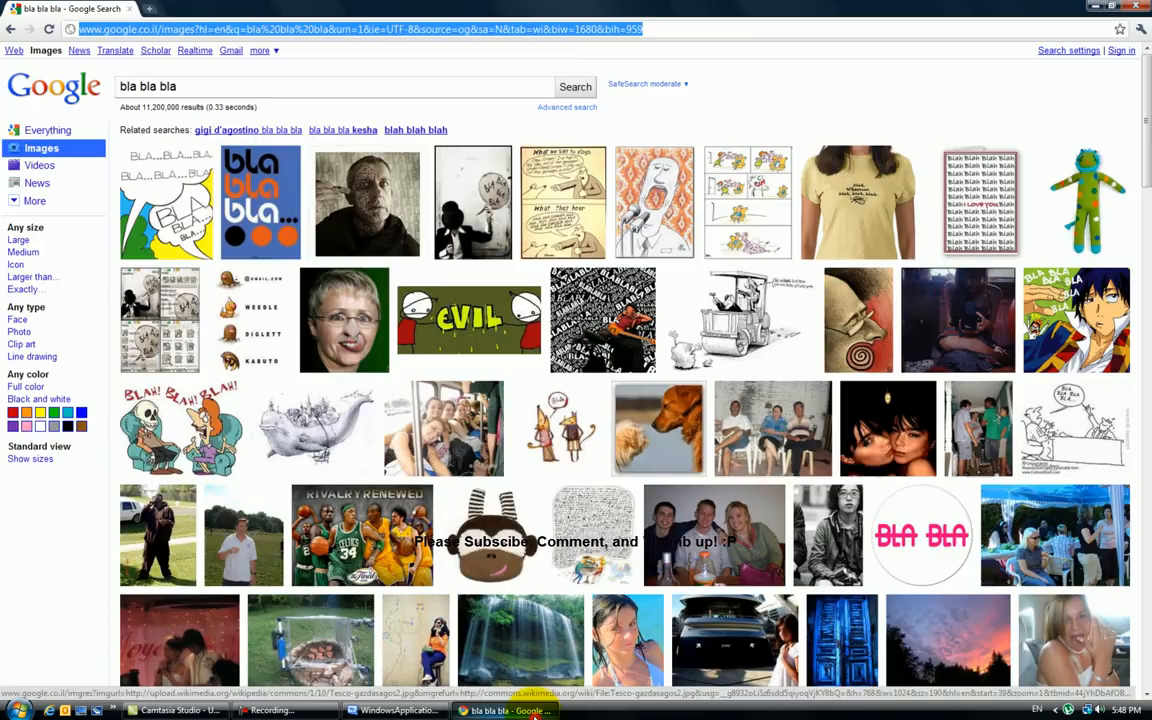
Step: Return from Chrome to the finished Button1_Click code in the Form1.vb editor
{"action": "left_click", "coordinate": [394, 710]}
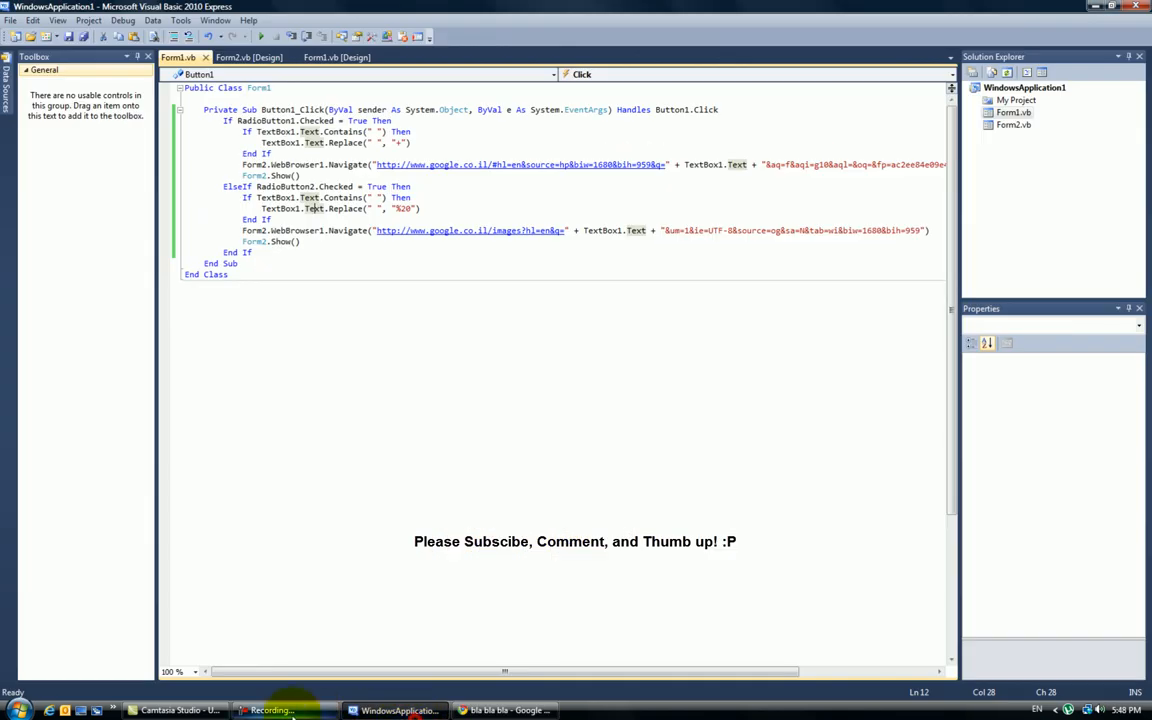